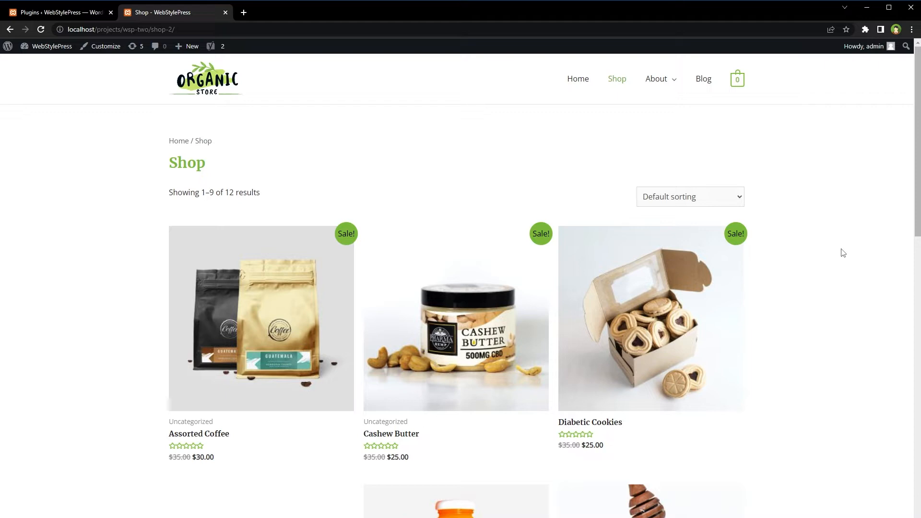
# Step: Search 'woocommerce brands', then install and activate Perfect Brands for WooCommerce
pyautogui.click(58, 12)
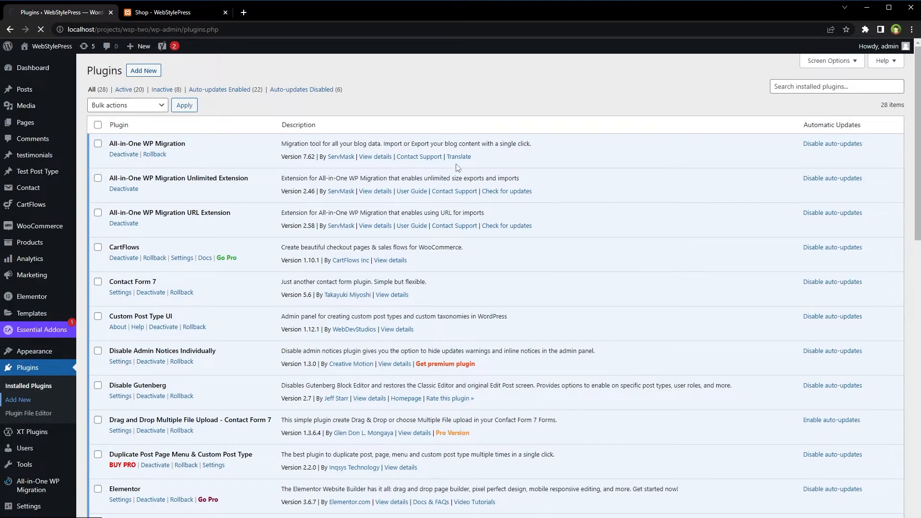
pyautogui.moveTo(564, 76)
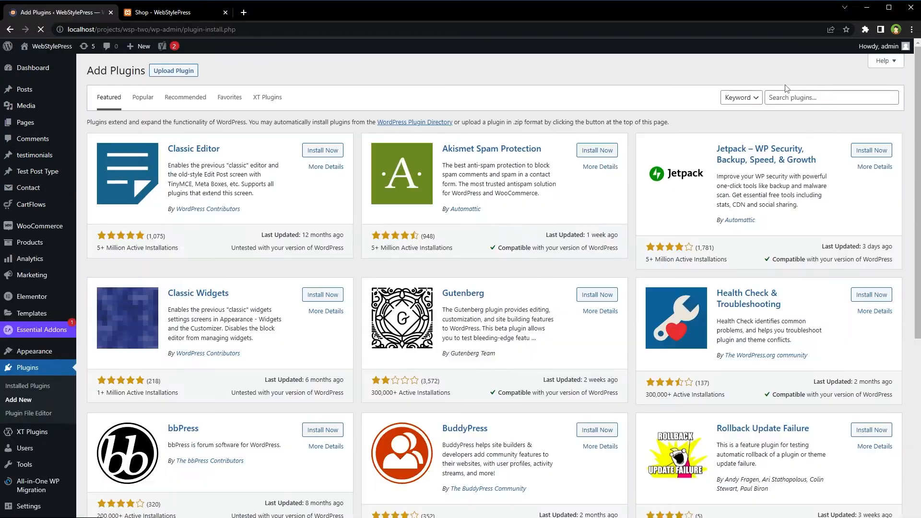
pyautogui.write('woocommerce brands')
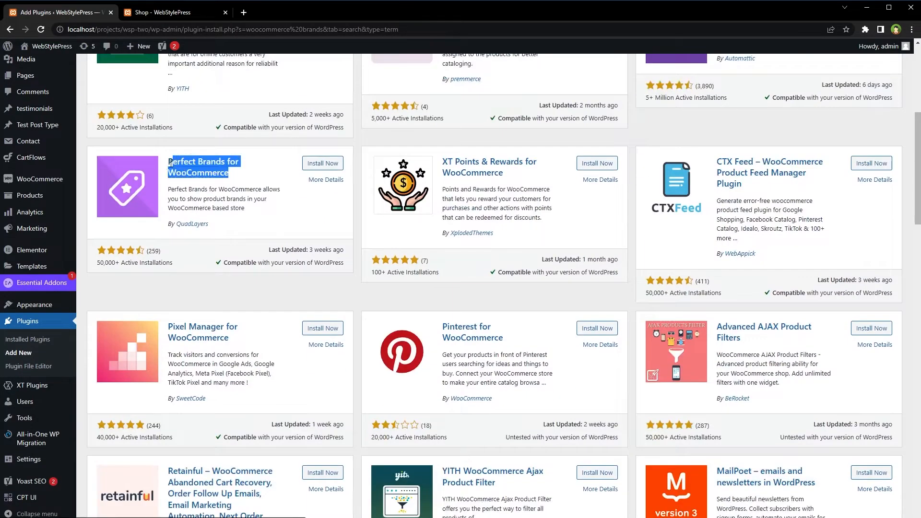
pyautogui.click(322, 163)
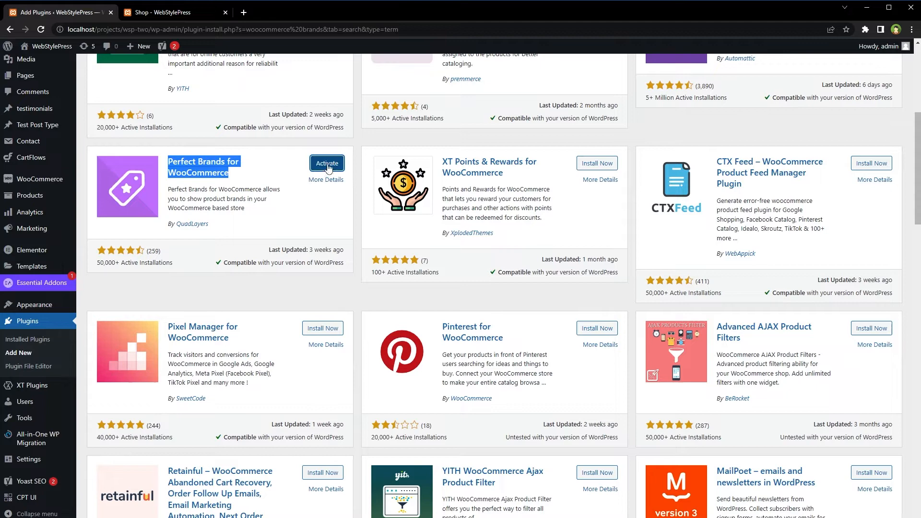
pyautogui.click(326, 163)
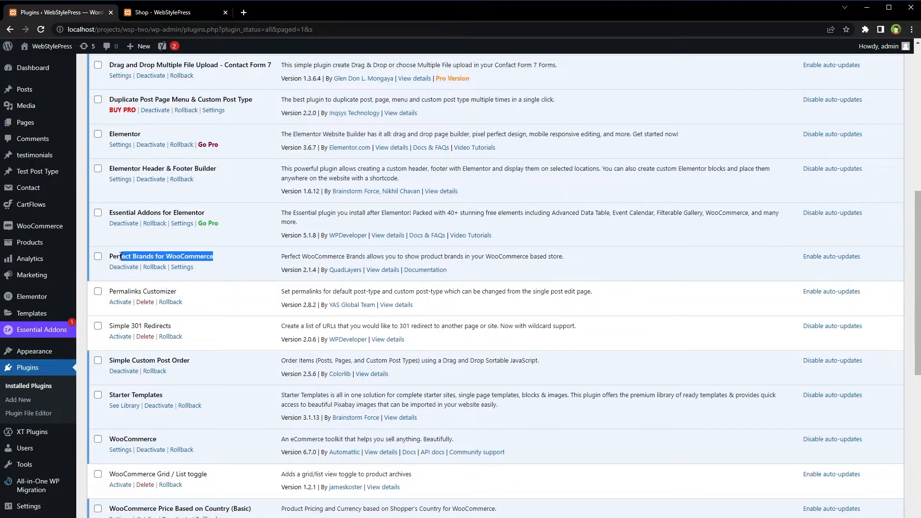
# Step: Open the brands plugin's settings and start a new page in another tab
pyautogui.click(182, 267)
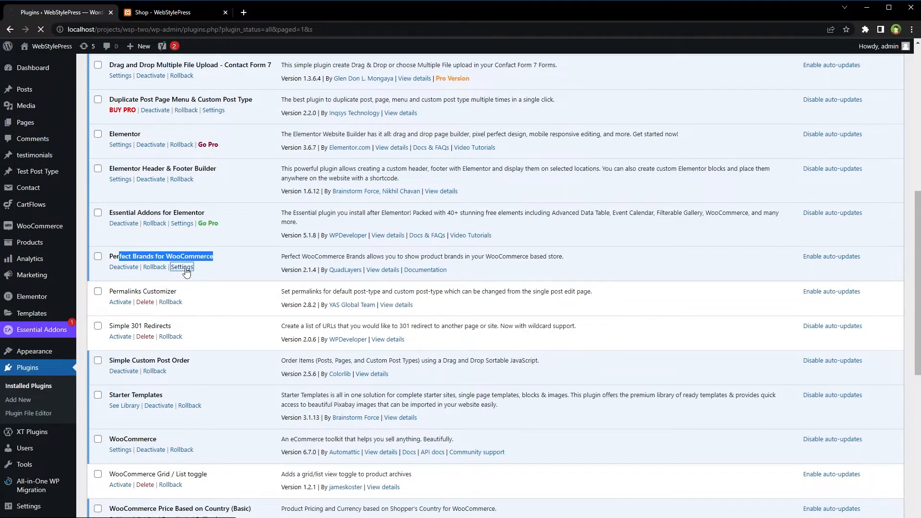
pyautogui.click(181, 267)
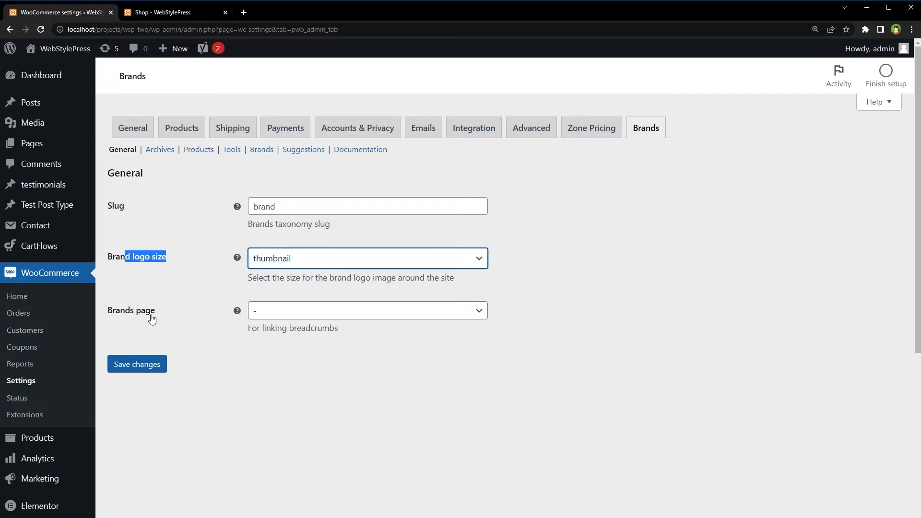
pyautogui.click(367, 310)
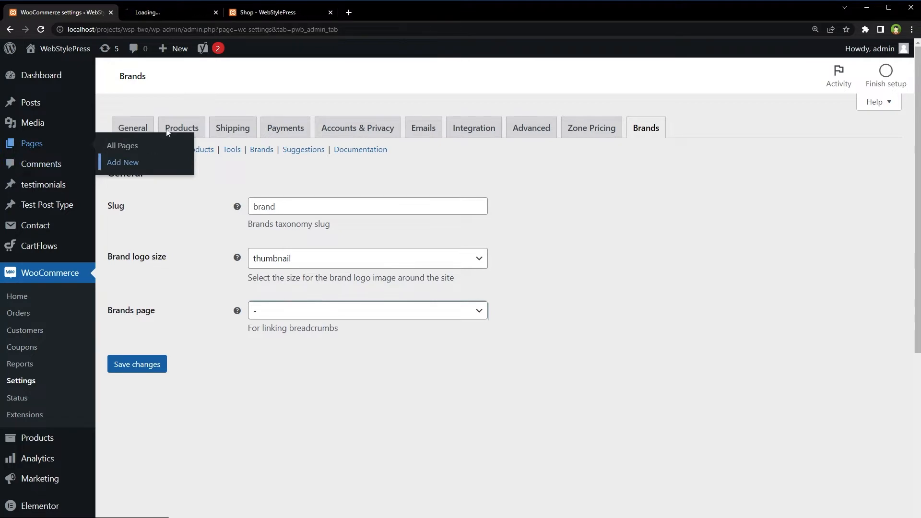
# Step: Publish a new page titled 'Brands'
pyautogui.click(123, 162)
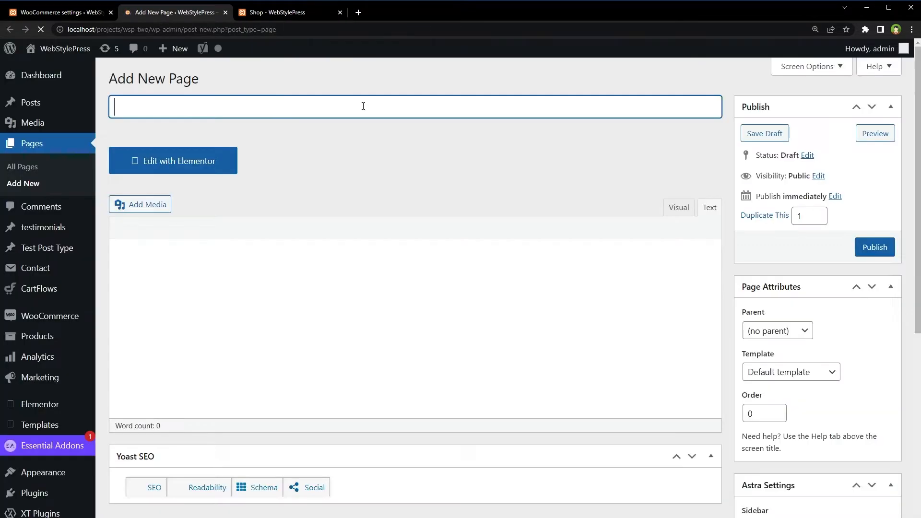
pyautogui.write('B')
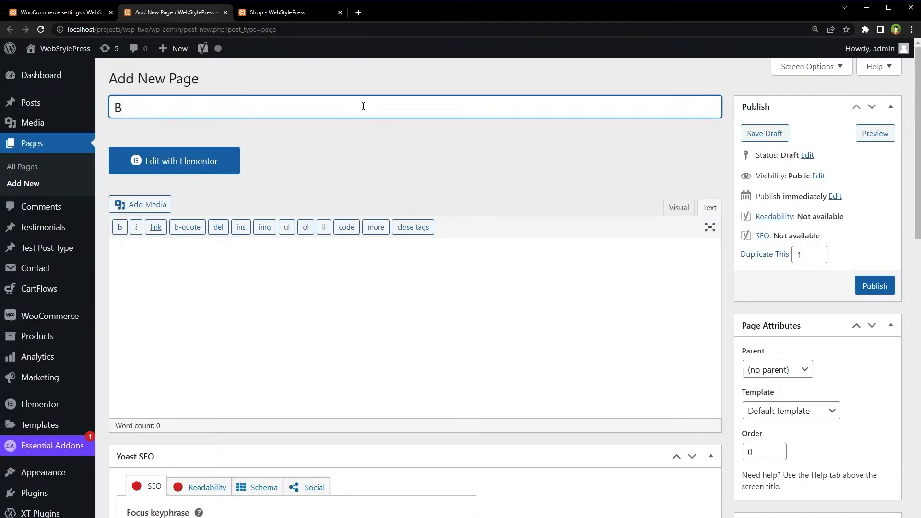
pyautogui.write('rands')
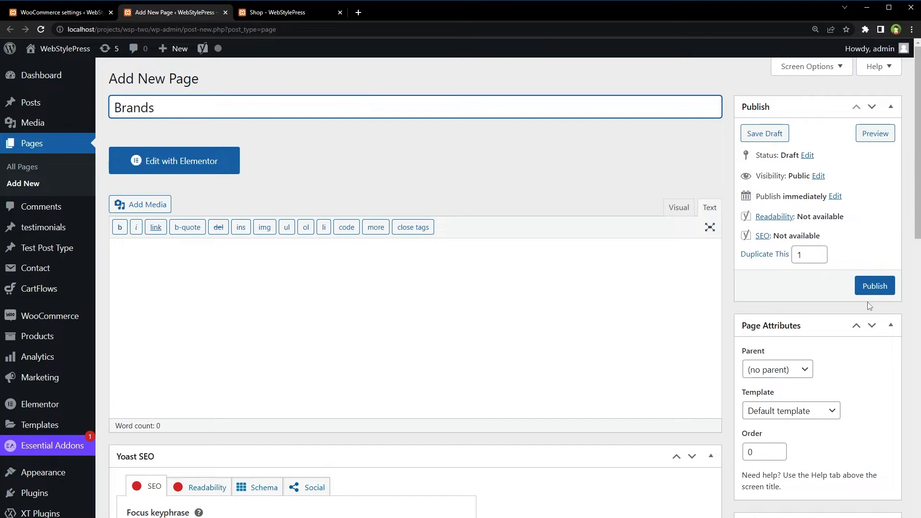
pyautogui.click(875, 285)
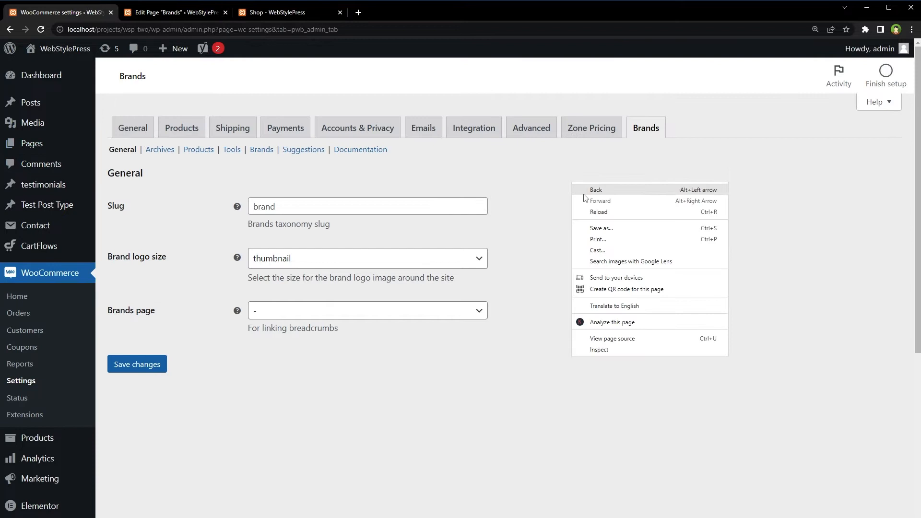
# Step: Set the Brands page option to the Brands page and save the settings
pyautogui.click(368, 311)
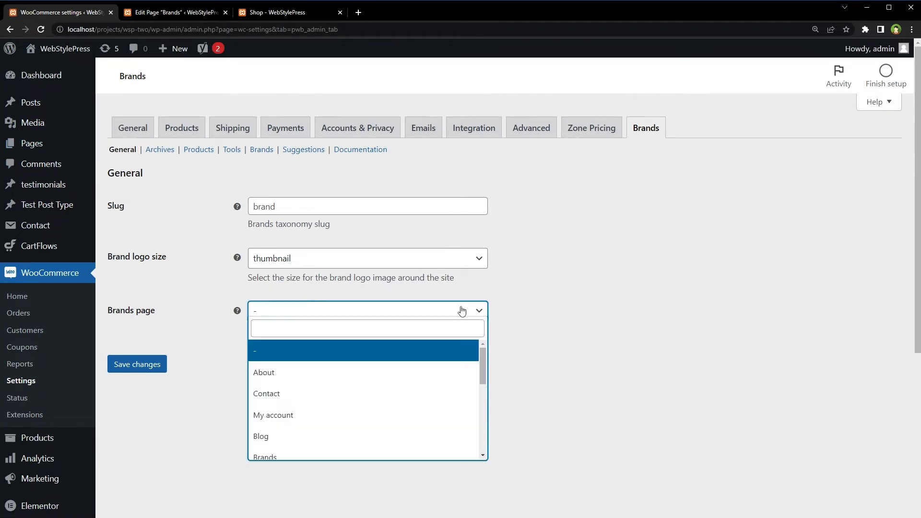
pyautogui.scroll(-3)
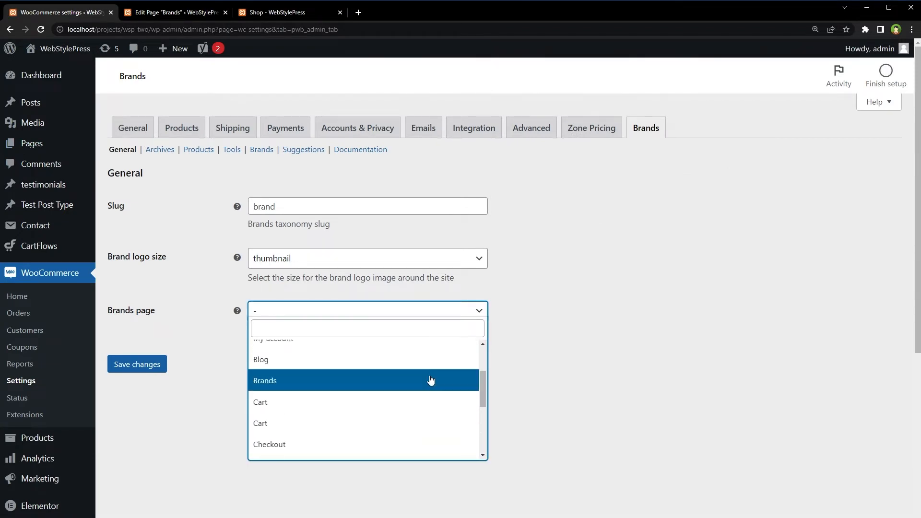
pyautogui.click(265, 381)
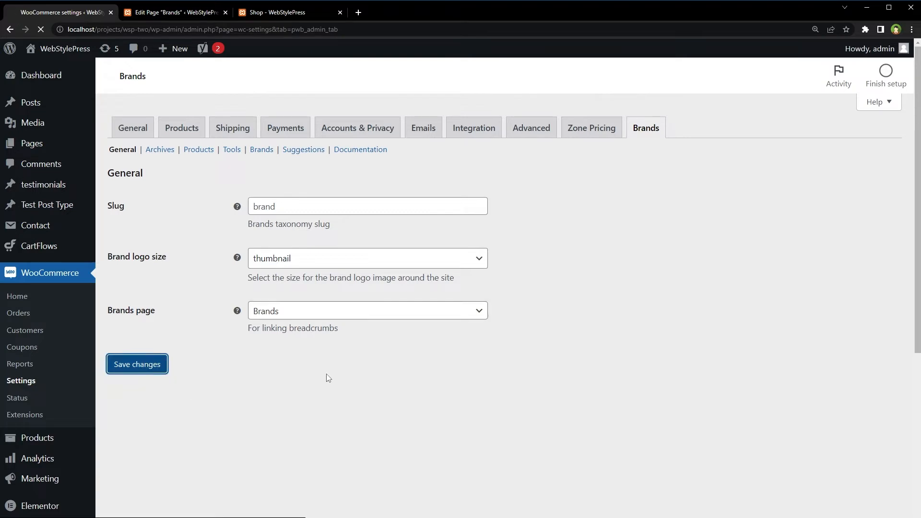
pyautogui.click(137, 364)
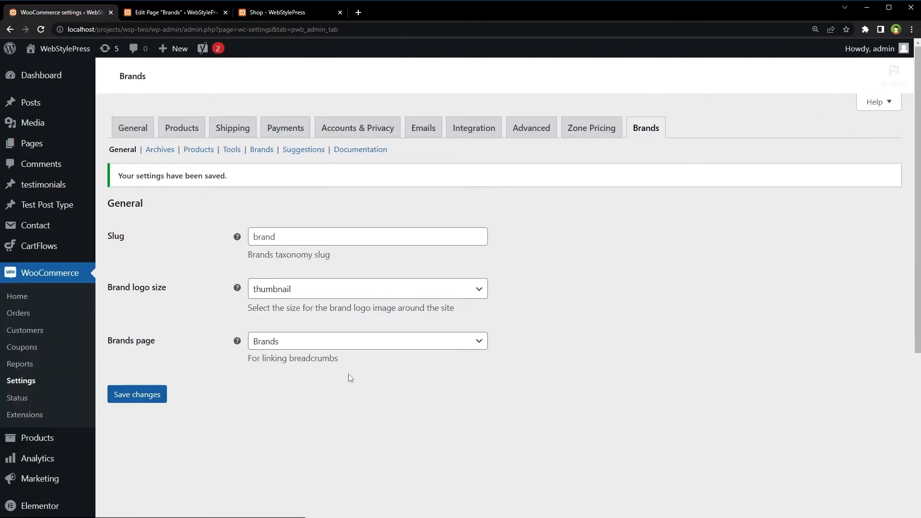
# Step: Browse the Archives, Products and Tools brand settings subsections
pyautogui.click(160, 149)
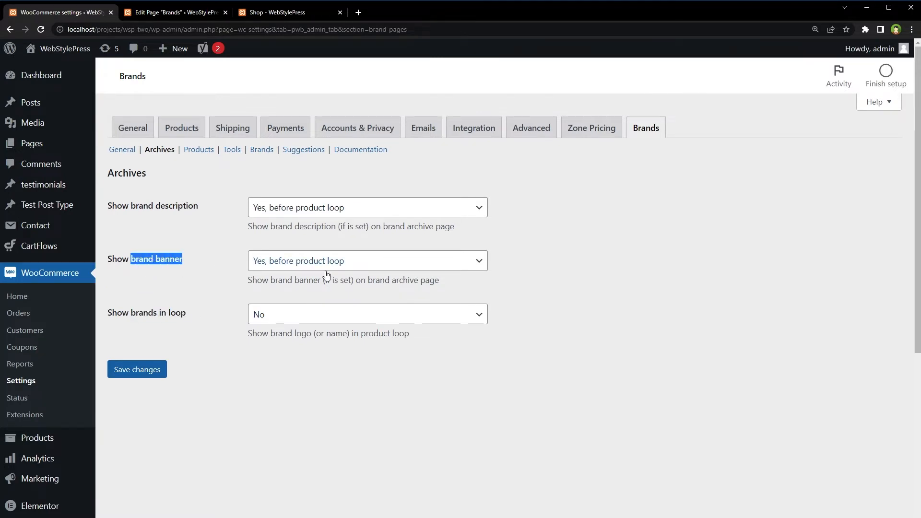
pyautogui.click(199, 149)
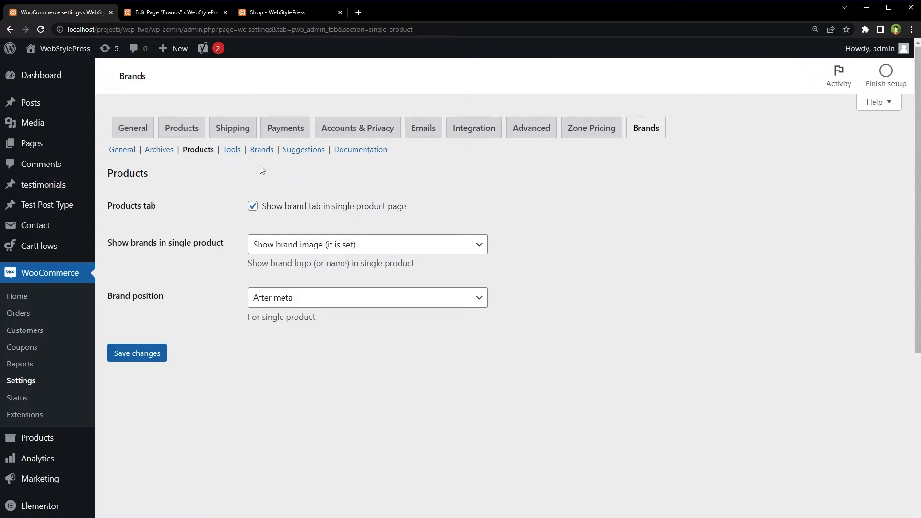
pyautogui.click(231, 149)
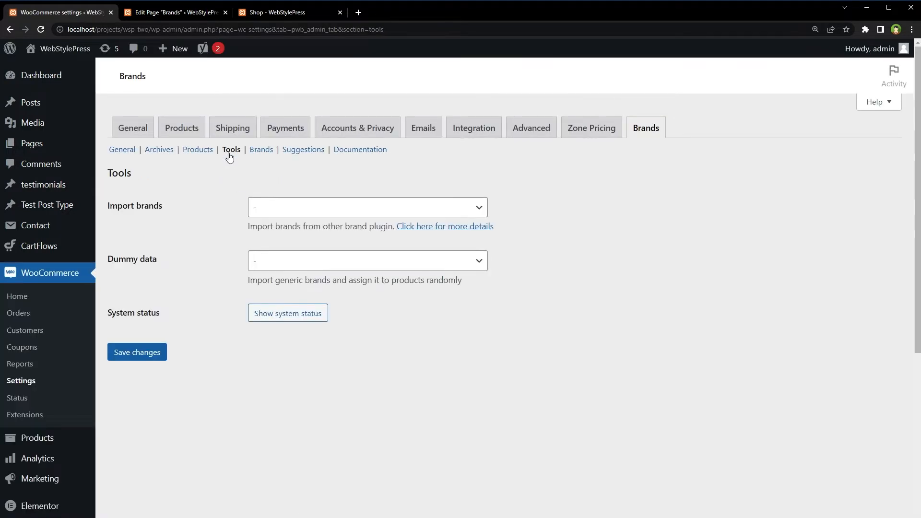
# Step: Import the dummy brand data, confirming the import and leaving the page
pyautogui.click(367, 207)
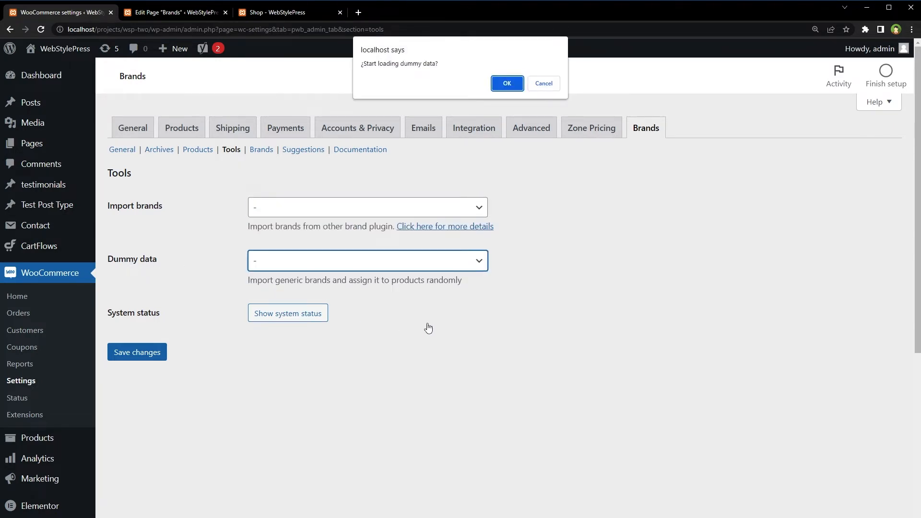
pyautogui.click(507, 83)
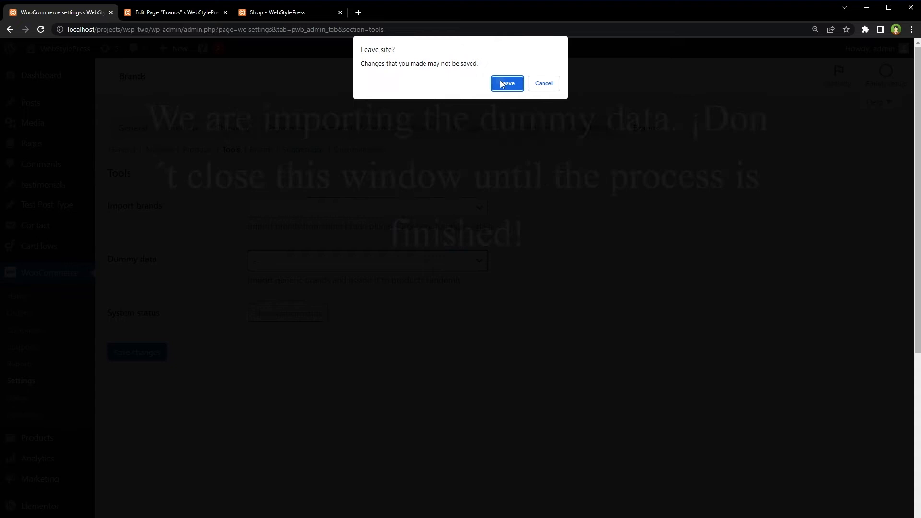
pyautogui.click(507, 83)
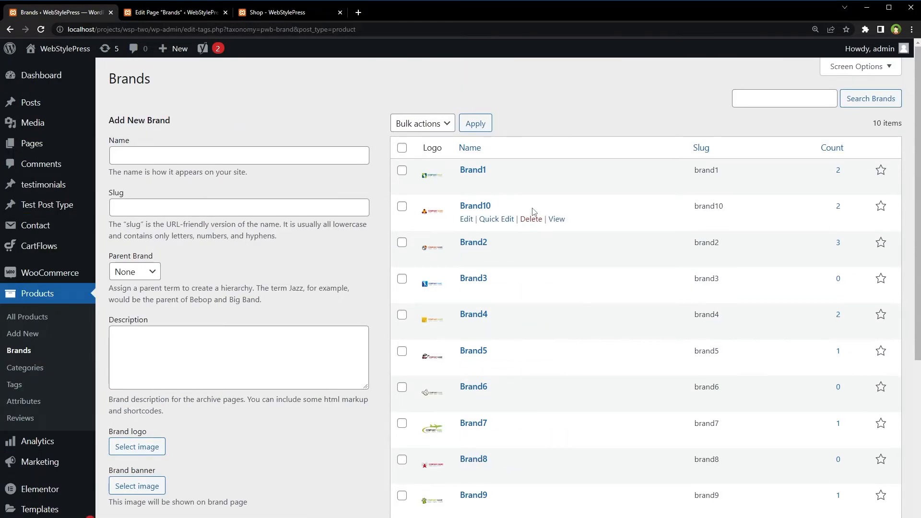
pyautogui.moveTo(115, 316)
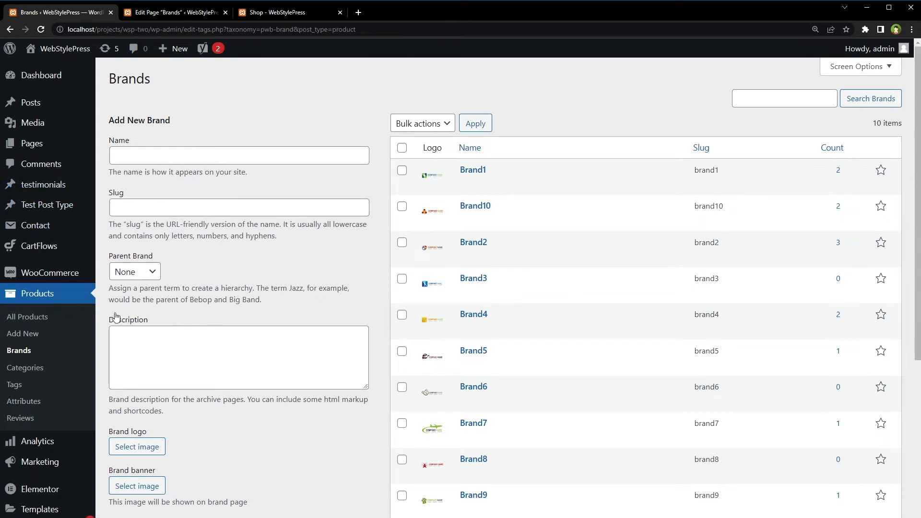
# Step: Scroll through the imported sample brands in the Brands list
pyautogui.scroll(-3)
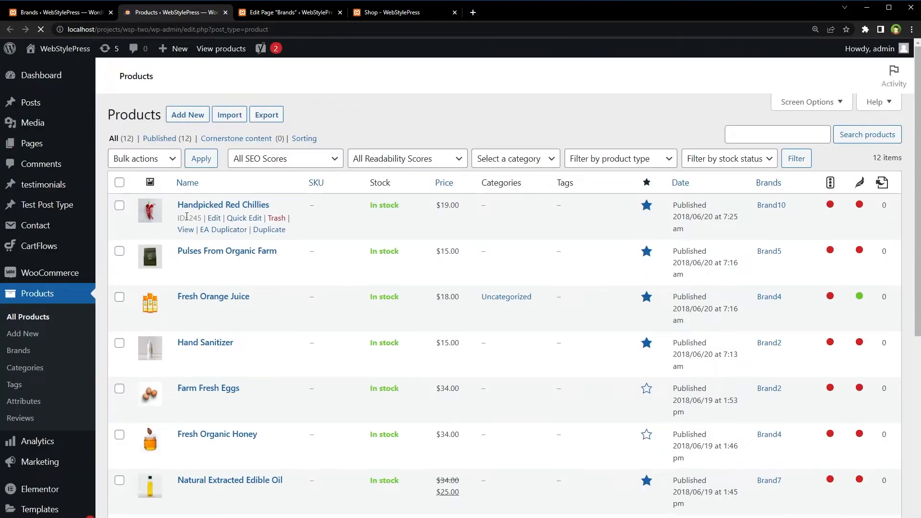
# Step: Add Brand2 to Handpicked Red Chillies, update it, and open its live page
pyautogui.click(224, 205)
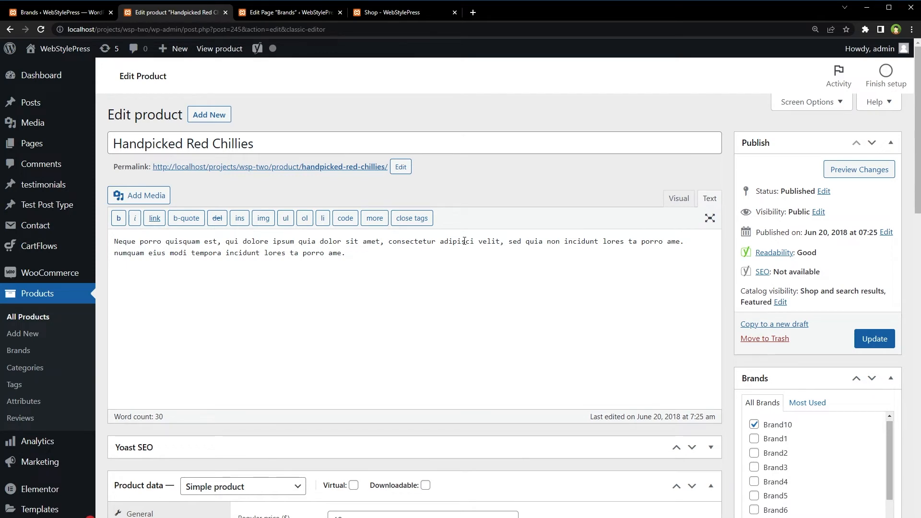
pyautogui.scroll(-3)
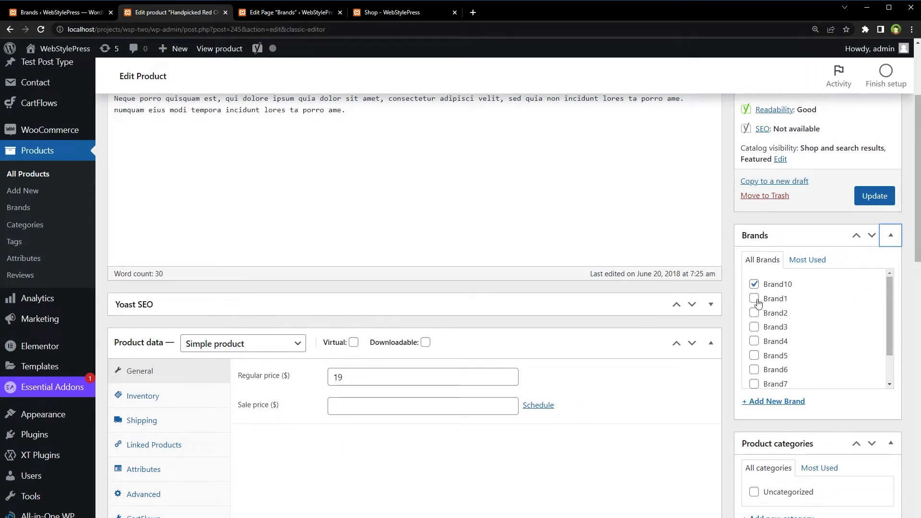
pyautogui.click(754, 313)
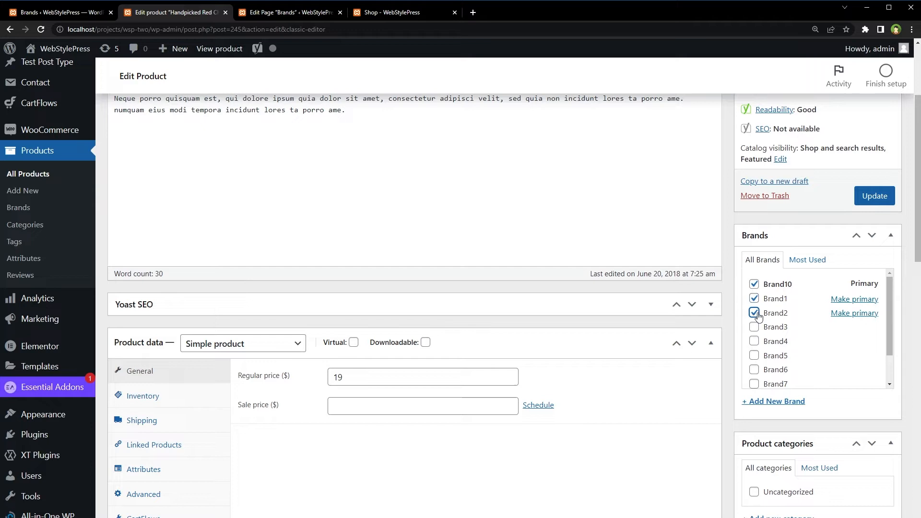
pyautogui.click(874, 195)
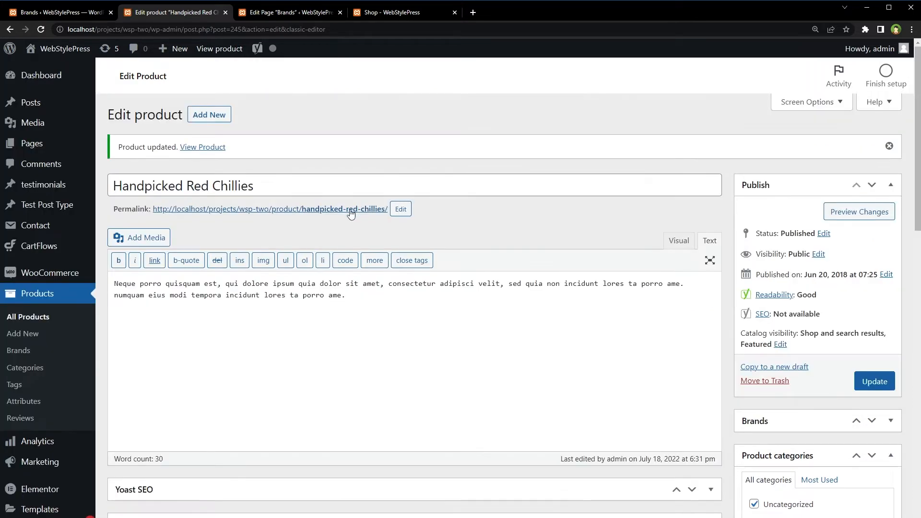
pyautogui.click(202, 147)
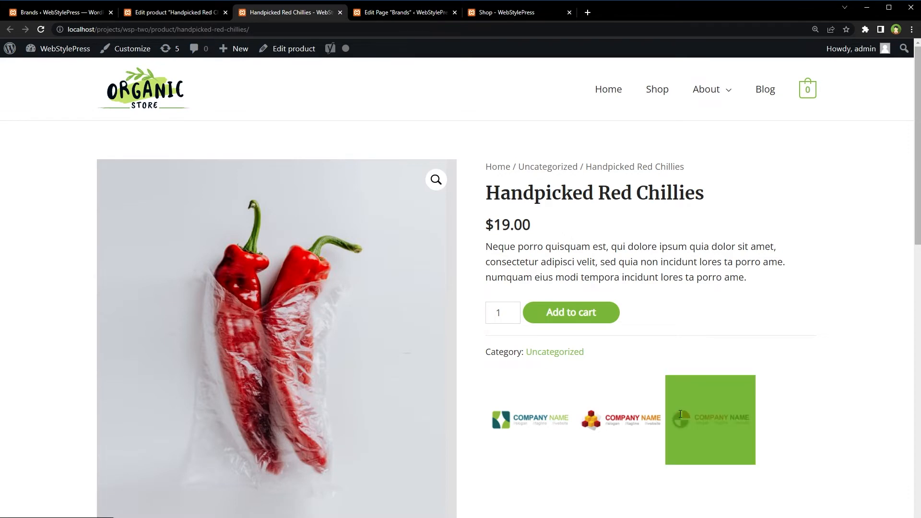
pyautogui.moveTo(478, 422)
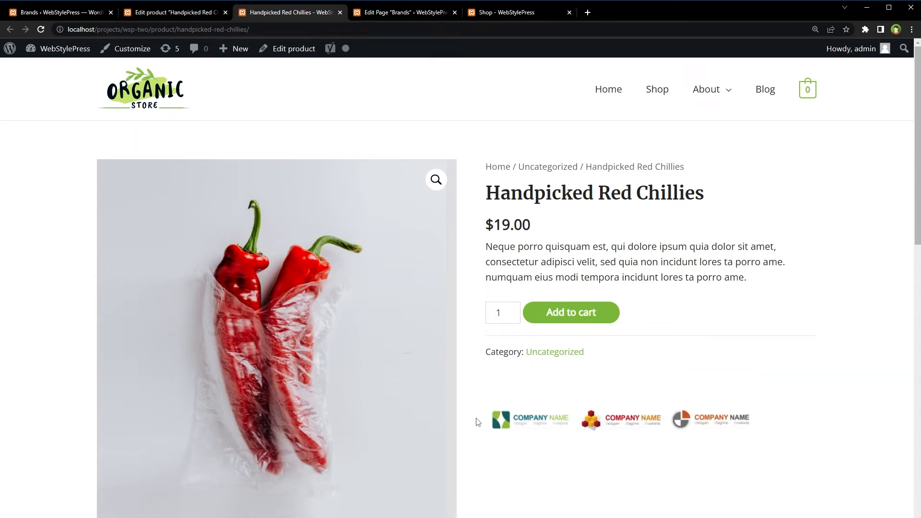
pyautogui.moveTo(833, 418)
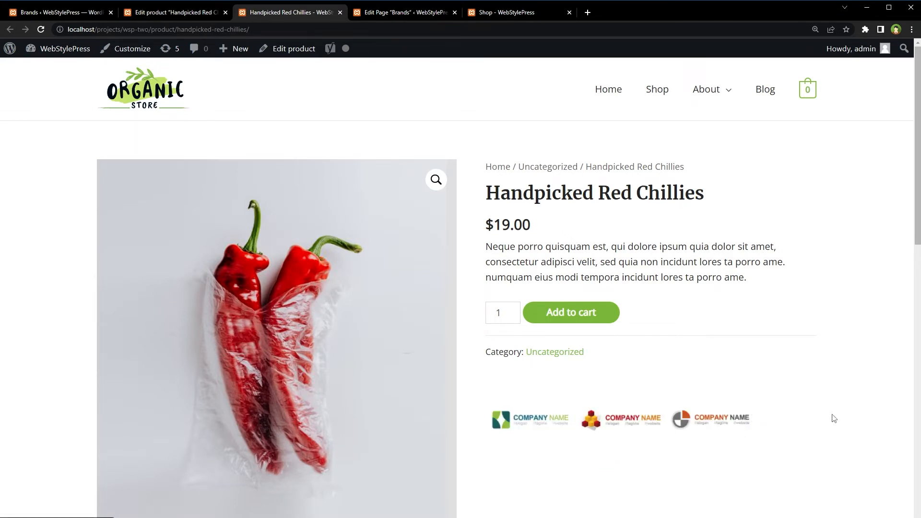
# Step: Check the product's Brand tab, then open the Brand1 archive from its logo
pyautogui.scroll(-3)
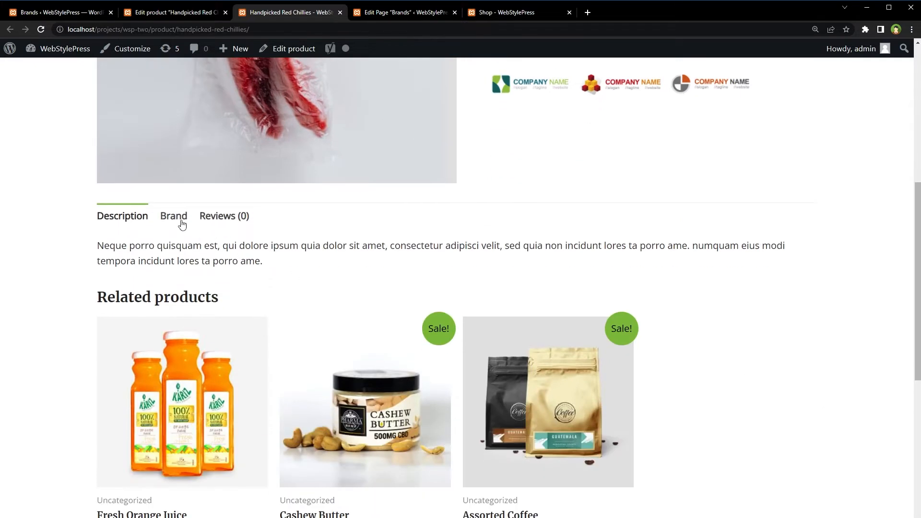
pyautogui.click(173, 216)
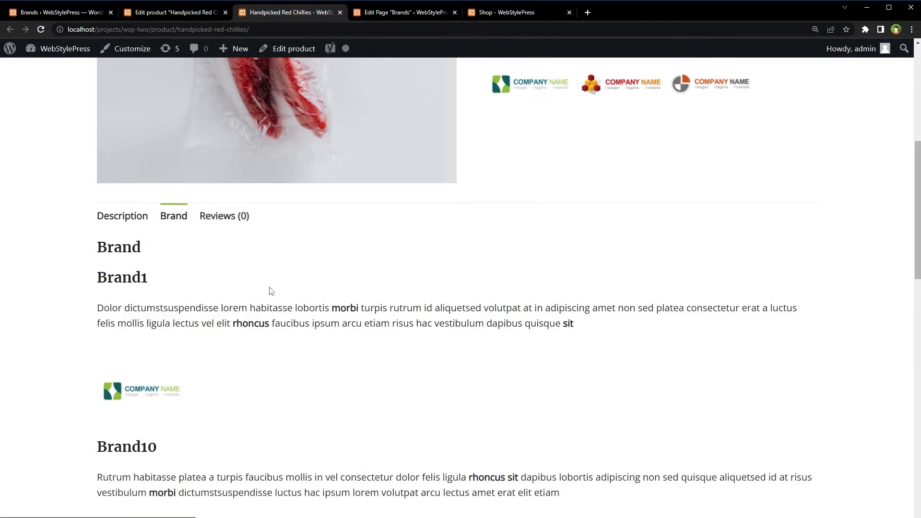
pyautogui.scroll(-3)
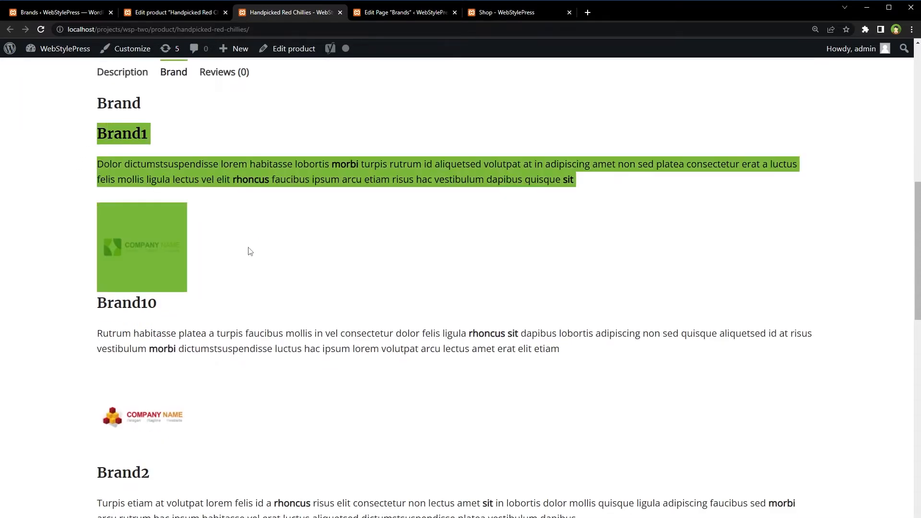
pyautogui.scroll(-3)
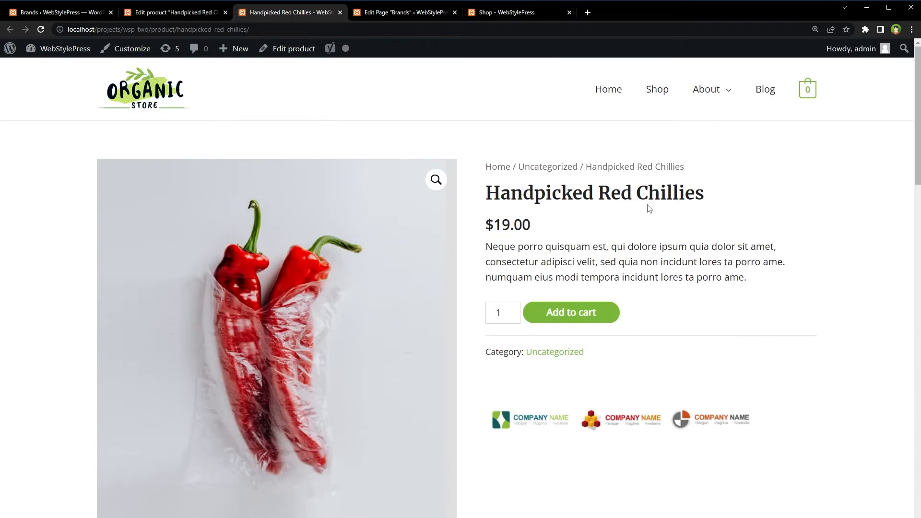
pyautogui.moveTo(544, 419)
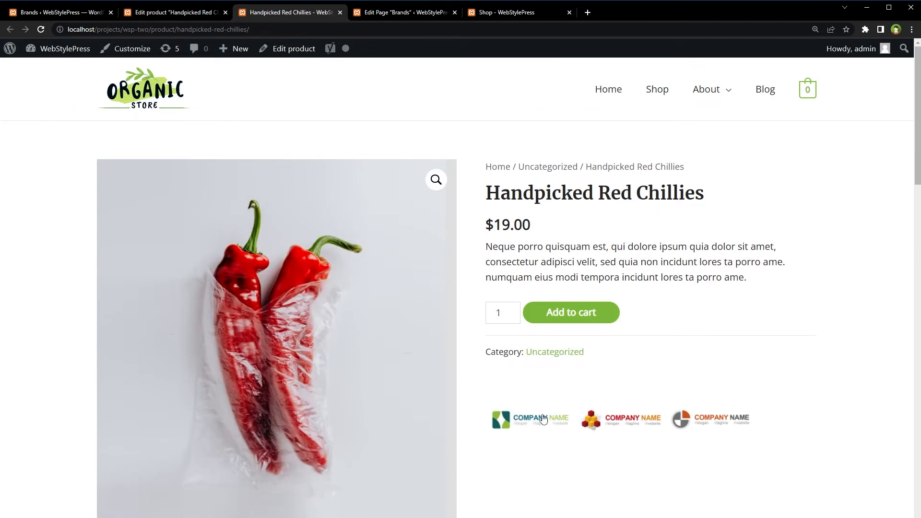
pyautogui.click(531, 419)
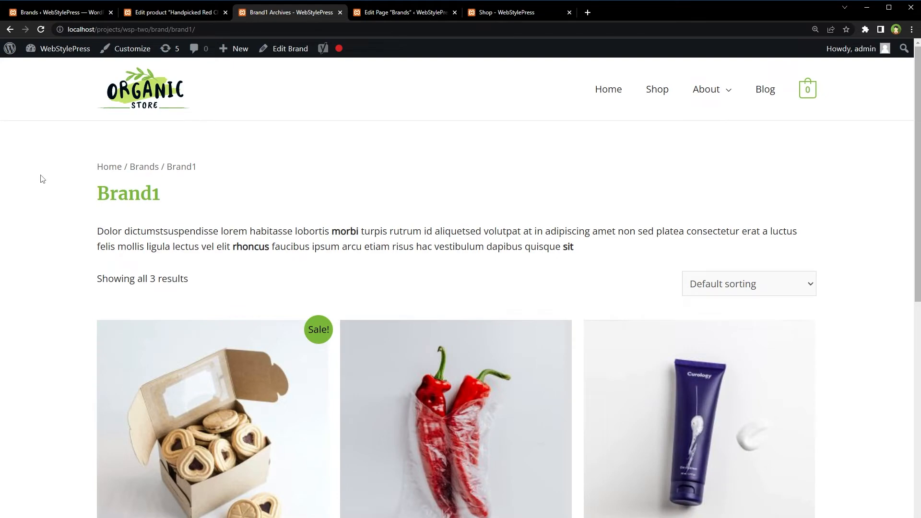
# Step: Scroll the Brand1 archive products, then go to Brands via the breadcrumb
pyautogui.scroll(-3)
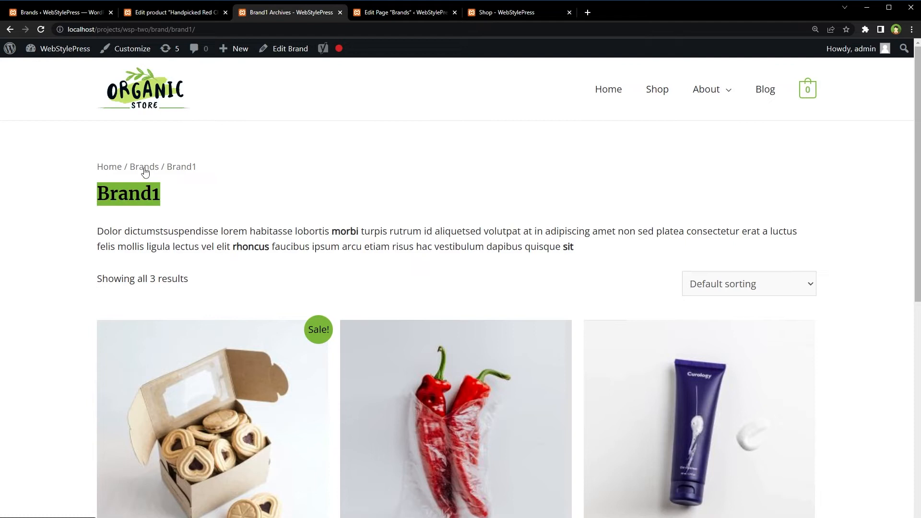
pyautogui.click(144, 166)
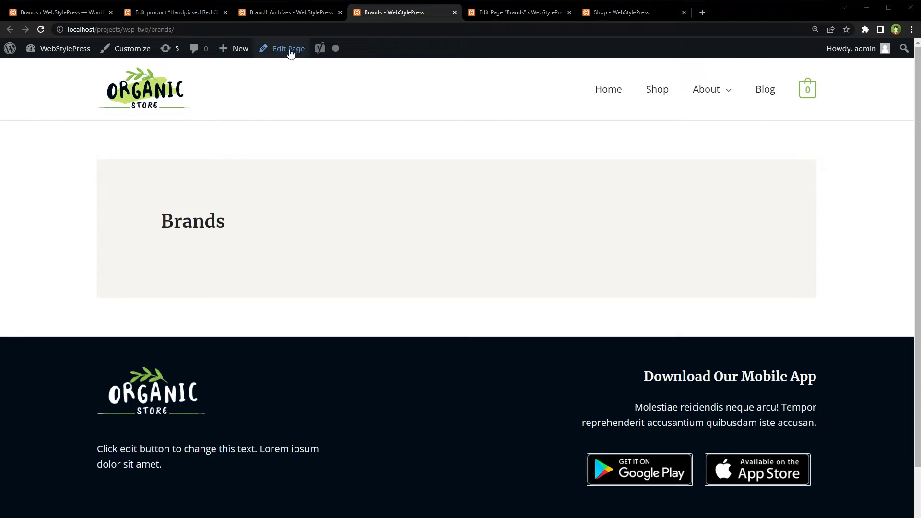
# Step: Add the [pwb-all-brands per_page="10" image_size="thumbnail"] shortcode to Brands, update, and browse the grid
pyautogui.click(288, 49)
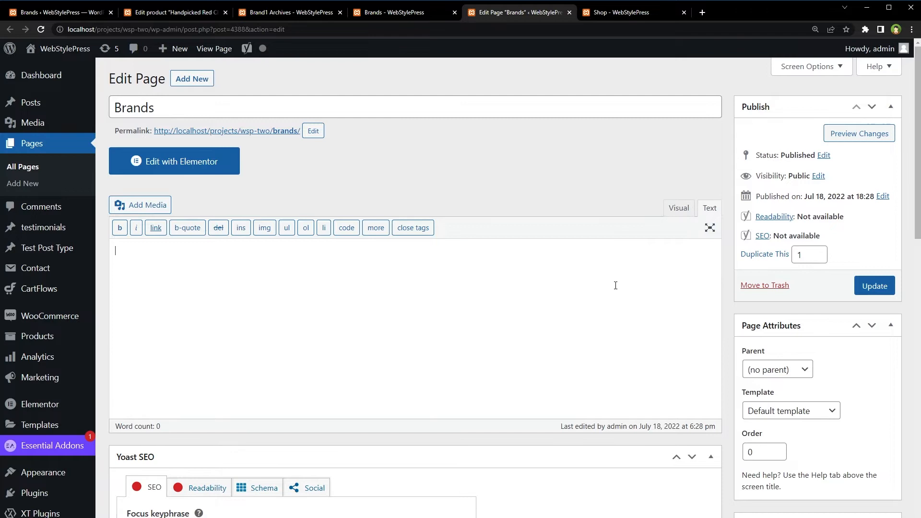
pyautogui.write('[pwb-all-brands per_page="10" image_size="thumbnail" hide_empty="true" order_by="name" order="ASC" title_position="before"]')
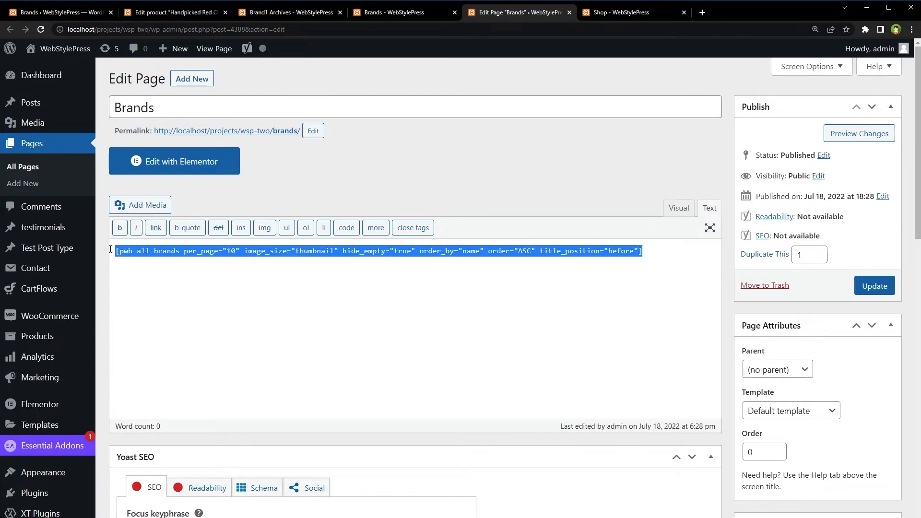
pyautogui.click(874, 285)
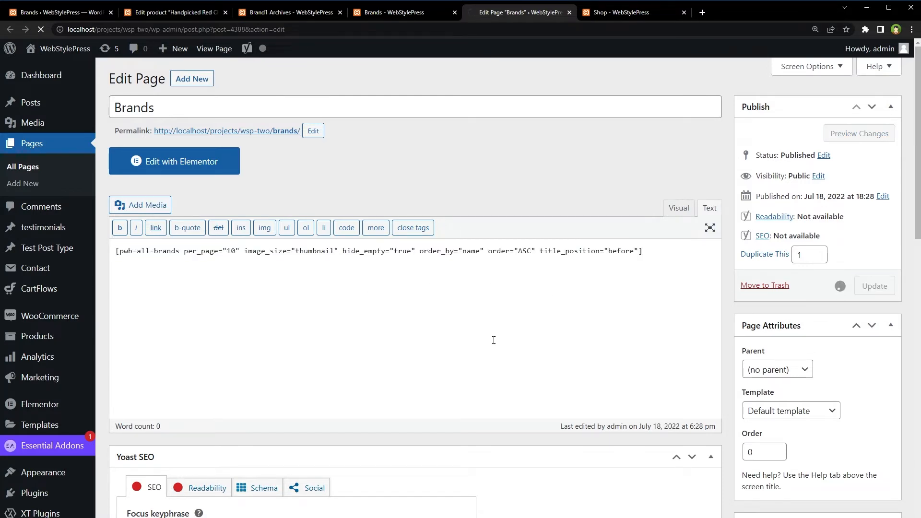
pyautogui.click(398, 12)
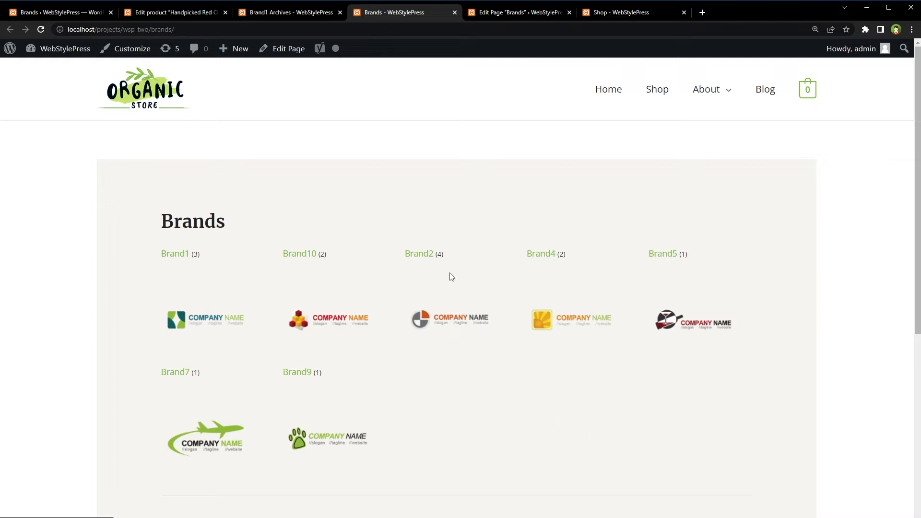
pyautogui.moveTo(443, 301)
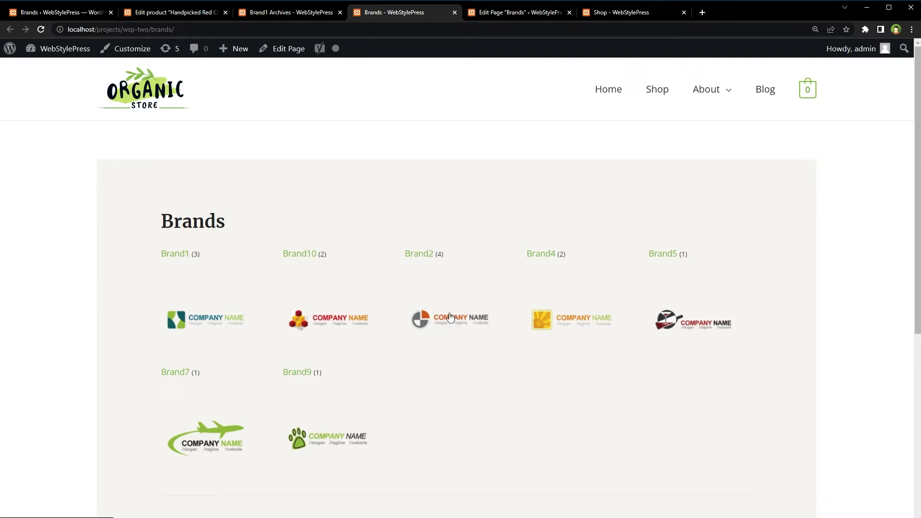
pyautogui.moveTo(325, 310)
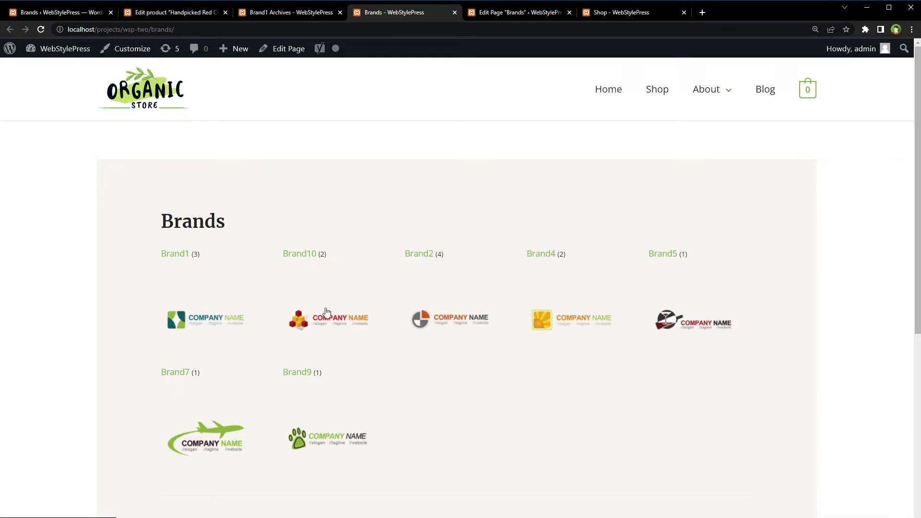
pyautogui.click(328, 319)
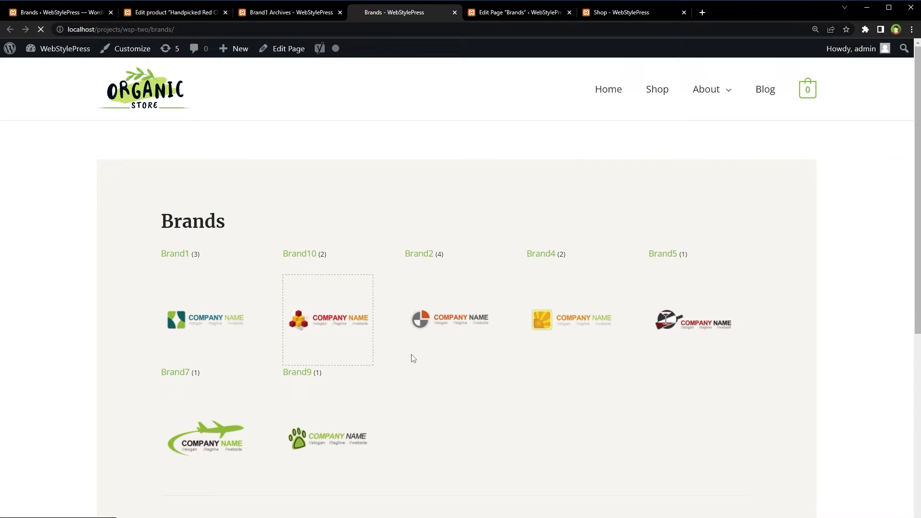
pyautogui.click(299, 254)
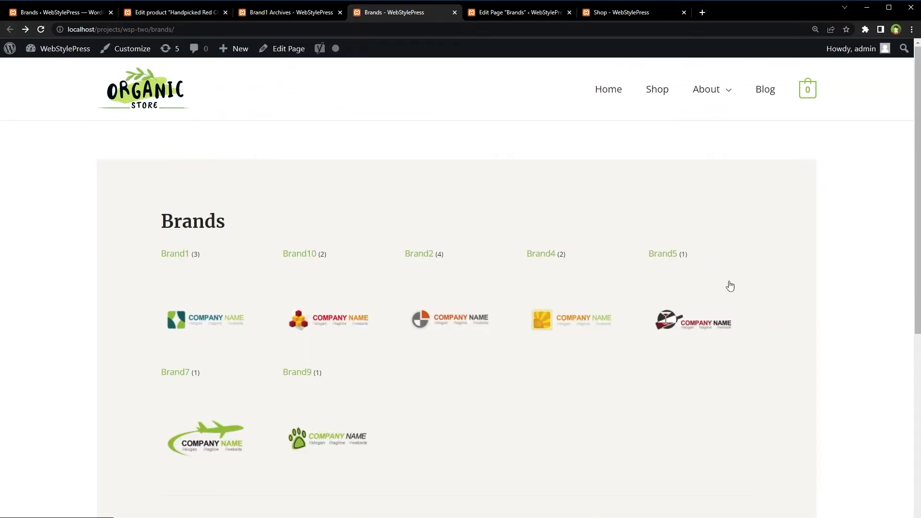
# Step: Add [pwb-carousel items="10" items_to_show="3" image_size="thumbnail"] below the grid, update, and view the page
pyautogui.click(522, 13)
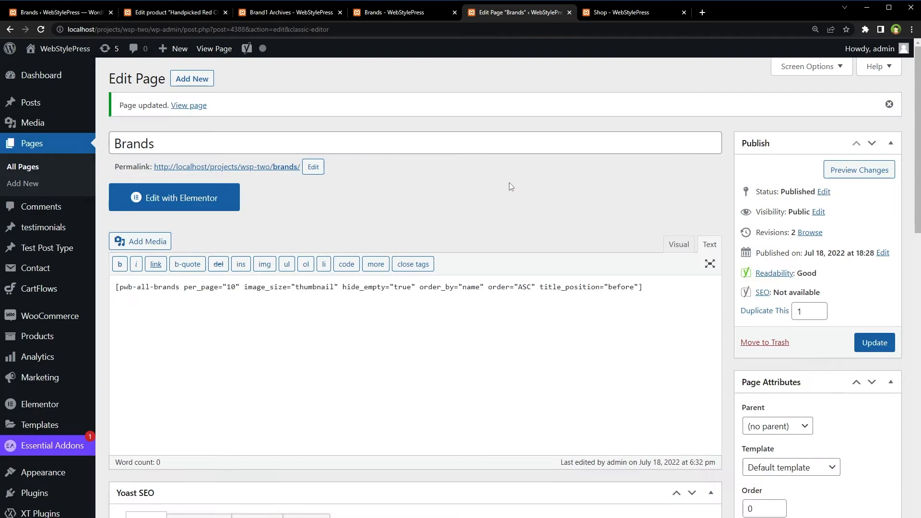
pyautogui.write('[pwb-carousel items="10" items_to_show="3" items_to_scroll="1" image_size="thumbnail" autoplay="true"]')
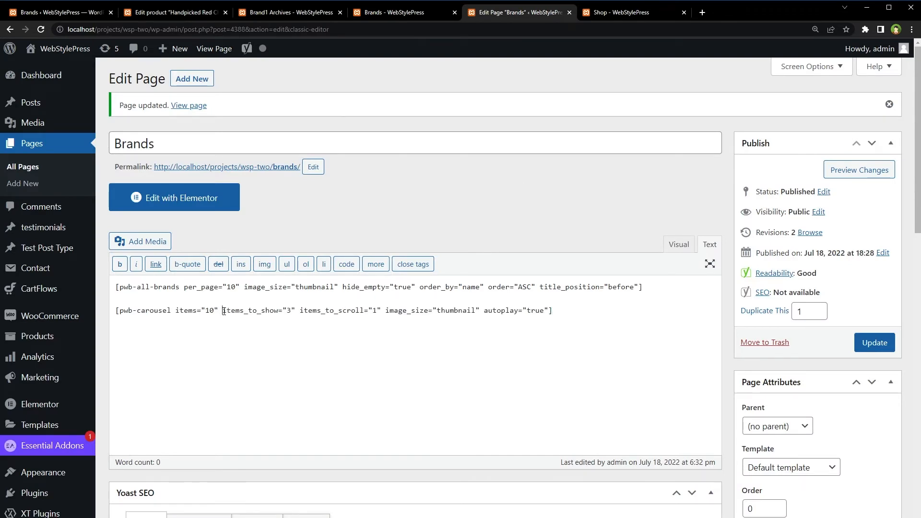
pyautogui.doubleClick(179, 310)
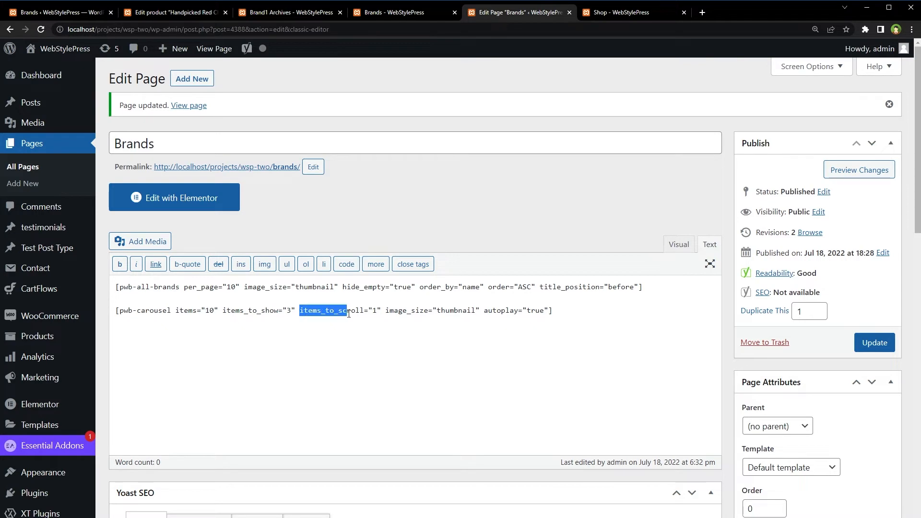
pyautogui.click(874, 343)
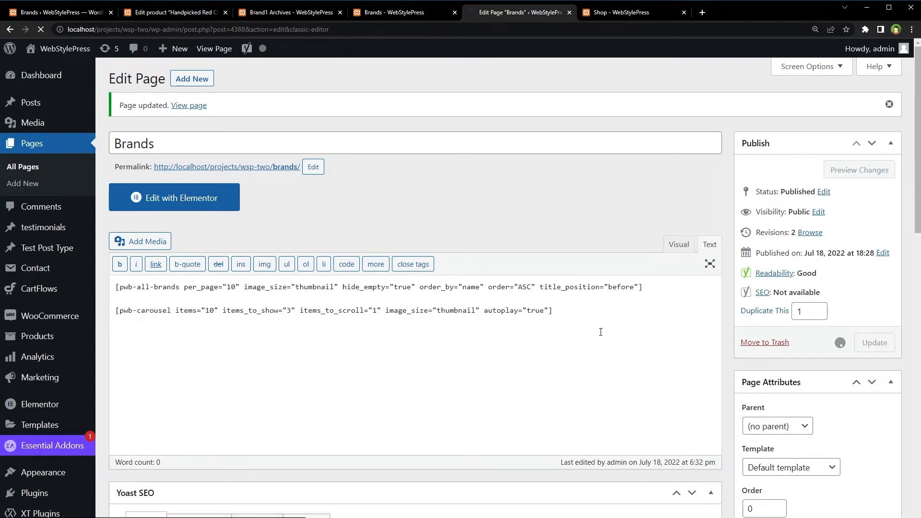
pyautogui.click(402, 12)
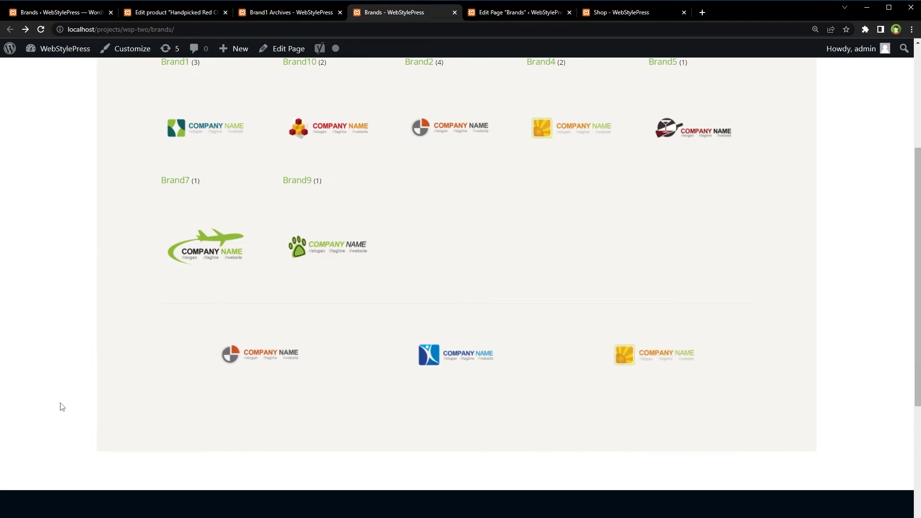
pyautogui.click(524, 12)
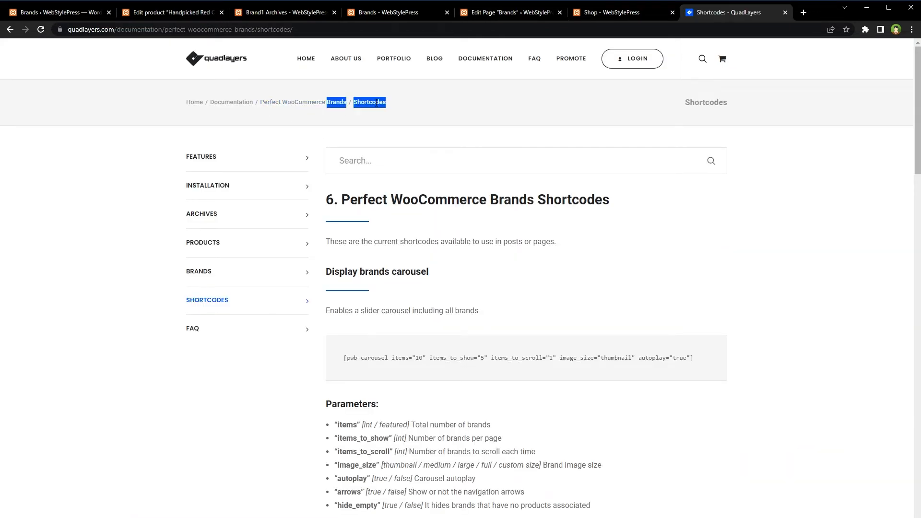
pyautogui.scroll(-3)
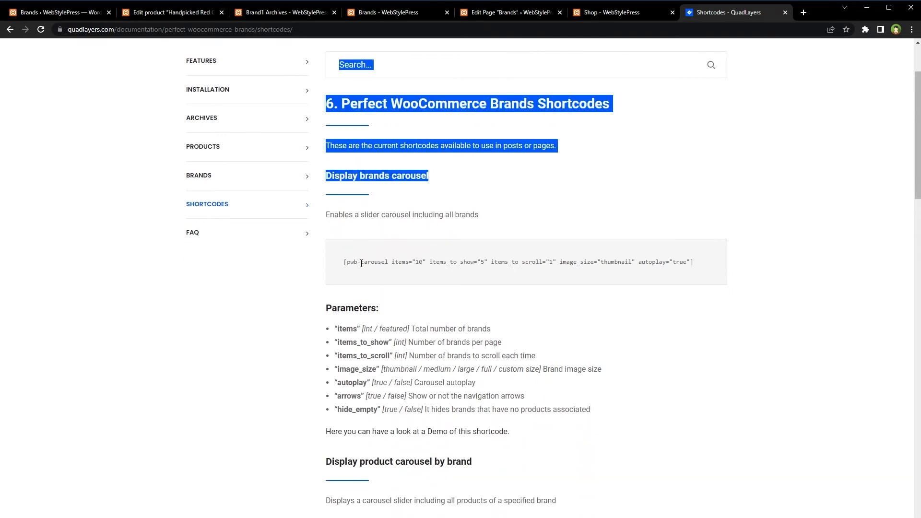
pyautogui.scroll(-3)
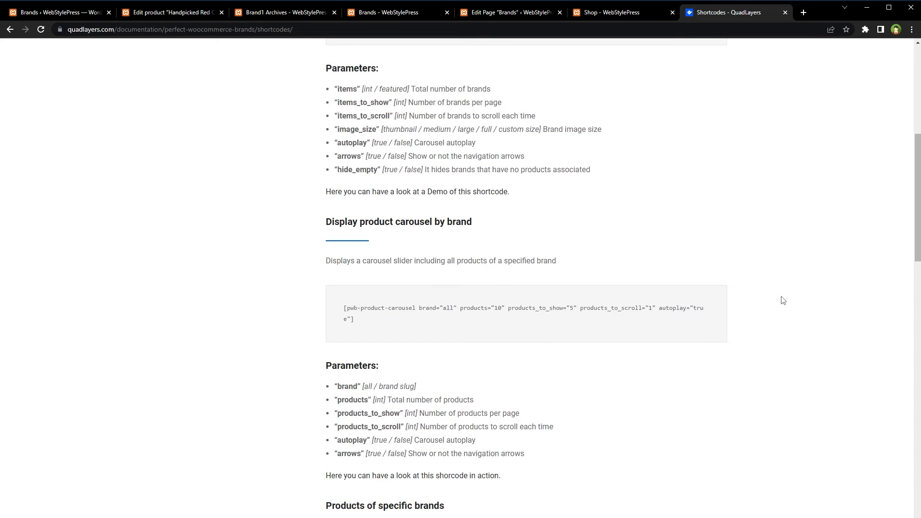
pyautogui.moveTo(340, 222); pyautogui.dragTo(453, 222)
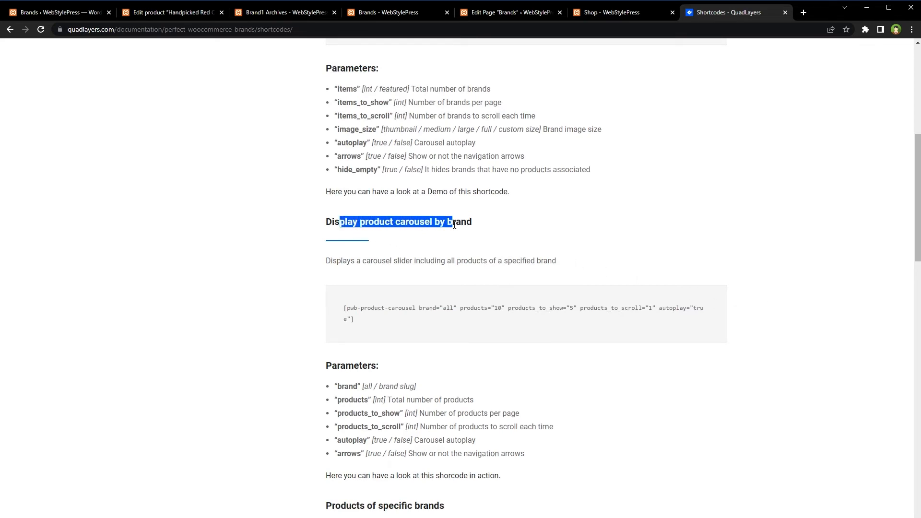
pyautogui.scroll(-3)
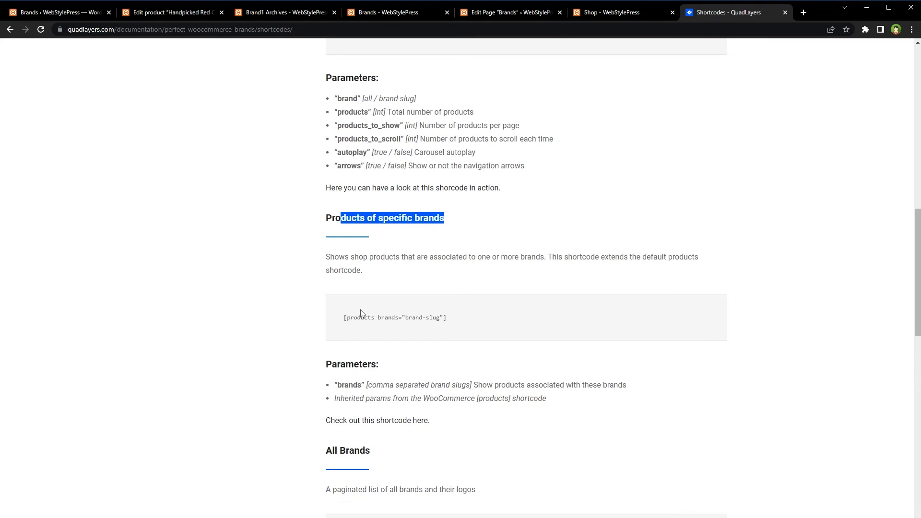
pyautogui.scroll(-3)
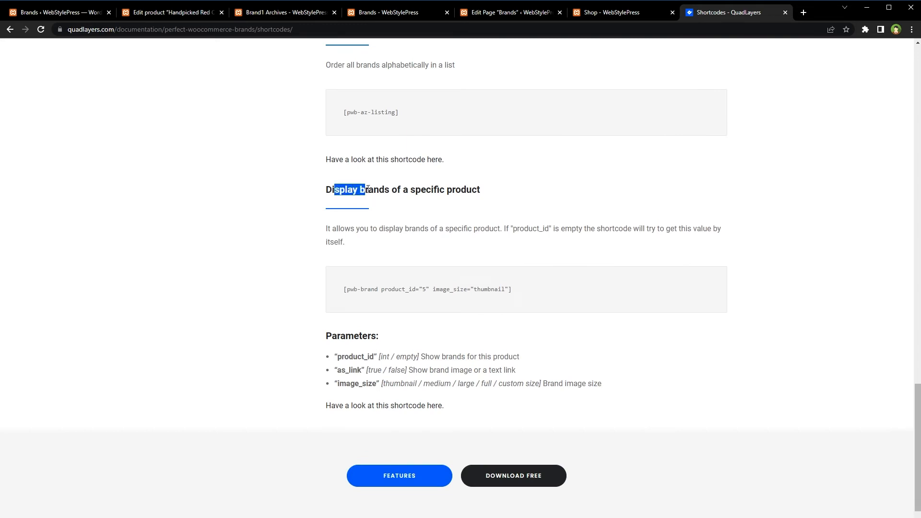
pyautogui.click(260, 287)
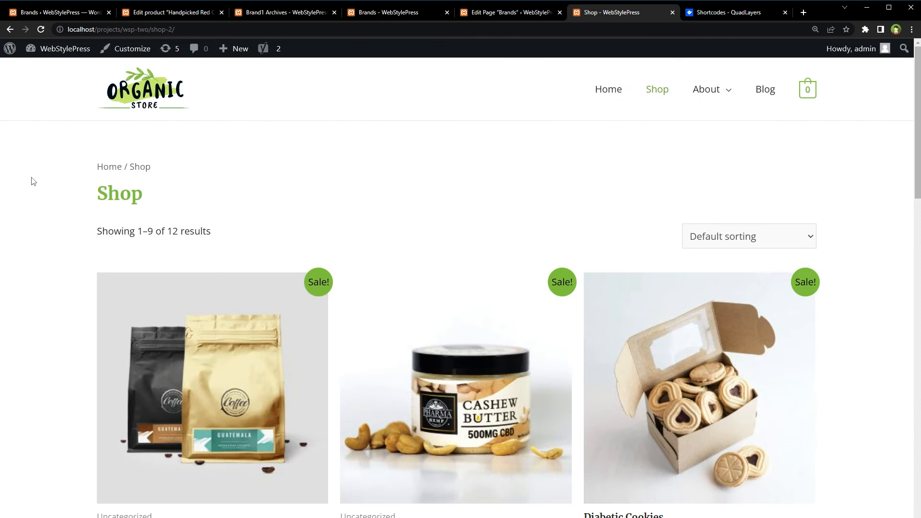
# Step: Scroll the Assorted Coffee product page to its Brand tab showing Brand2's description and logo
pyautogui.scroll(-3)
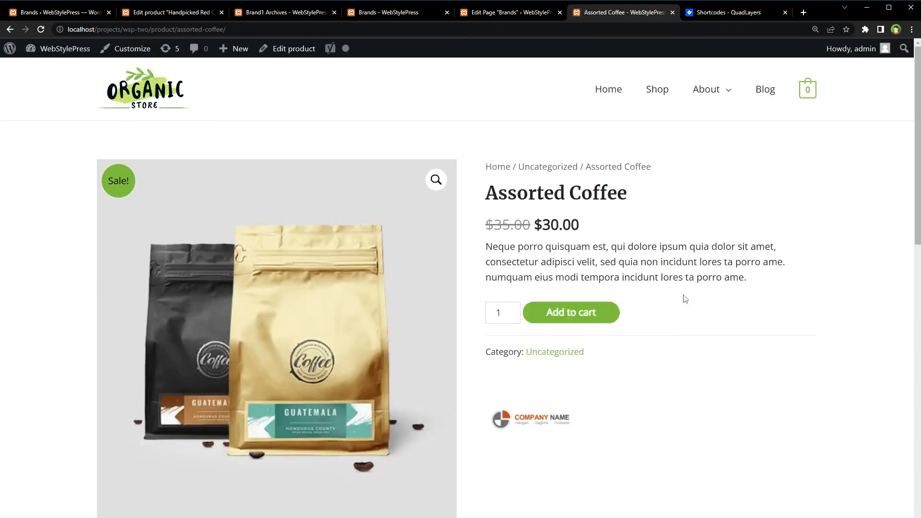
pyautogui.scroll(-3)
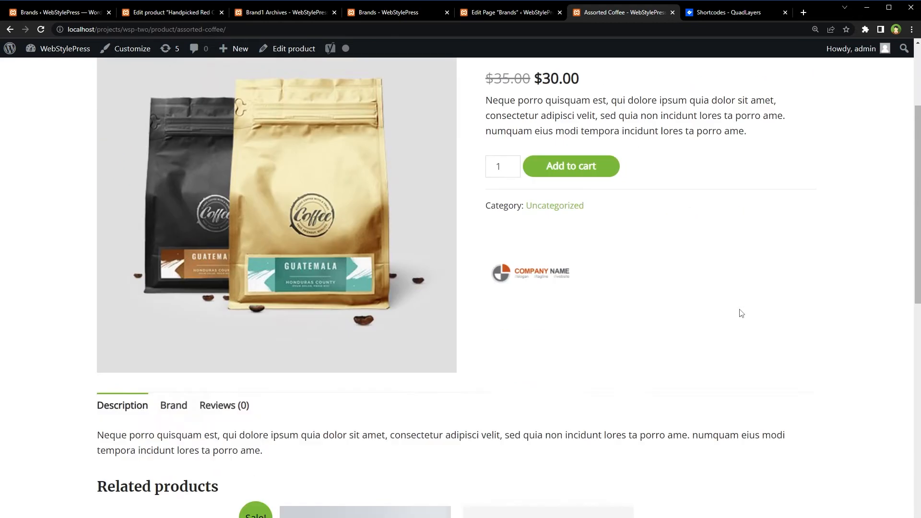
pyautogui.click(173, 405)
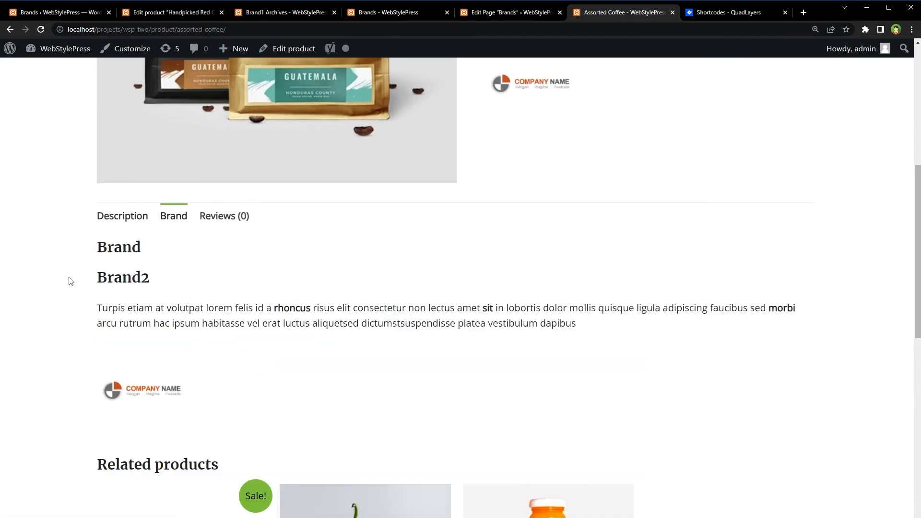
pyautogui.scroll(3)
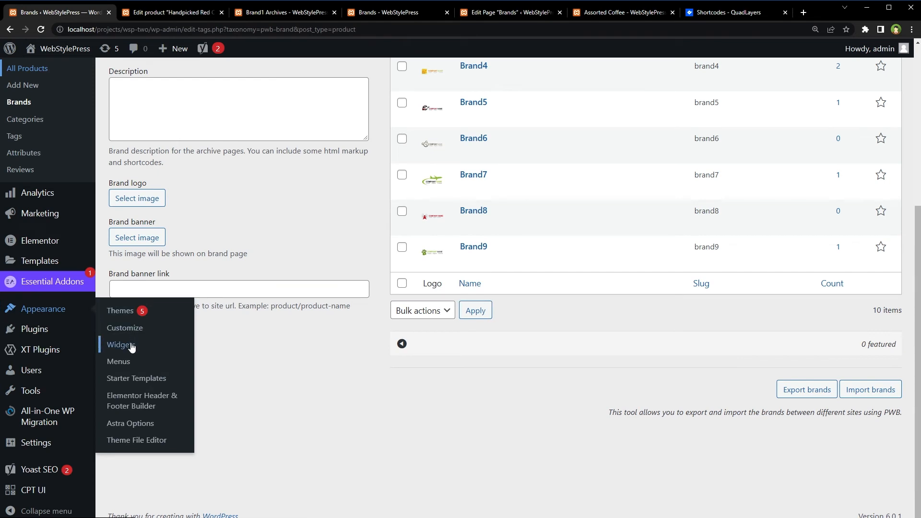
# Step: Save a Brands dropdown widget in Footer Builder Widget 4, titled 'Brands', hiding empty brands
pyautogui.click(121, 345)
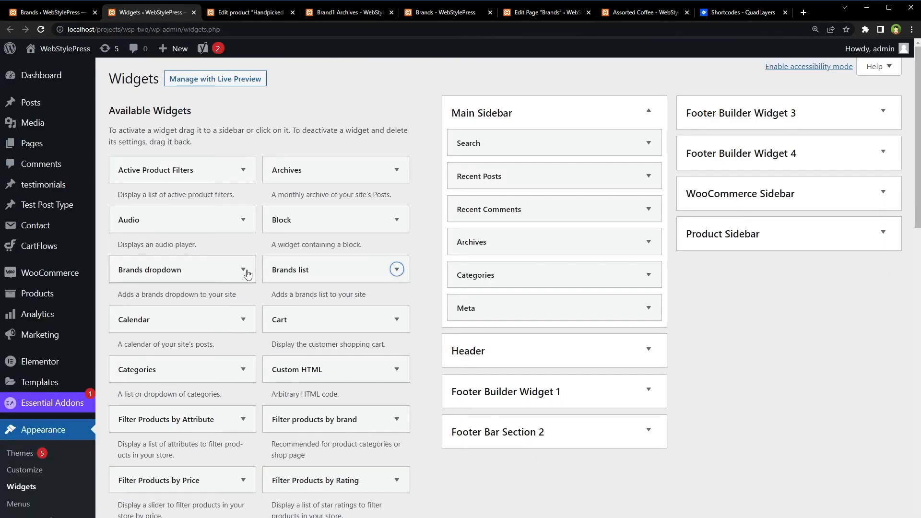
pyautogui.click(243, 269)
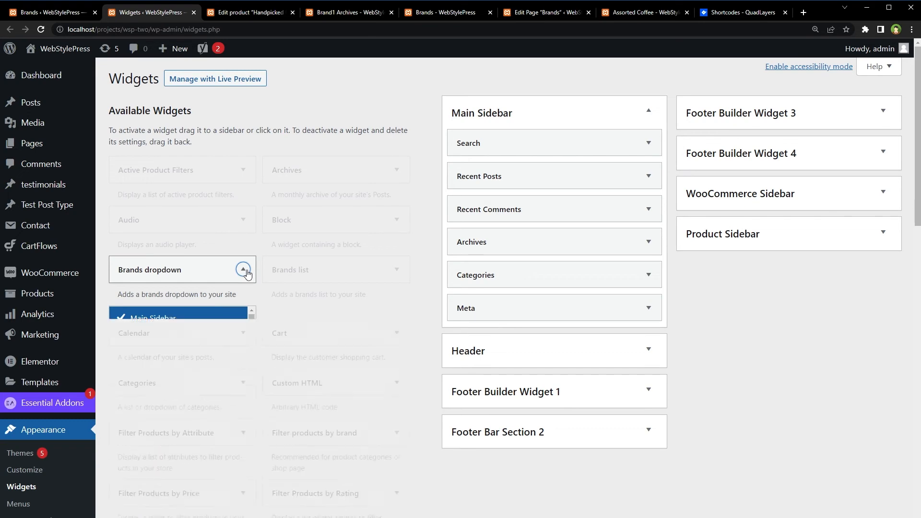
pyautogui.click(243, 270)
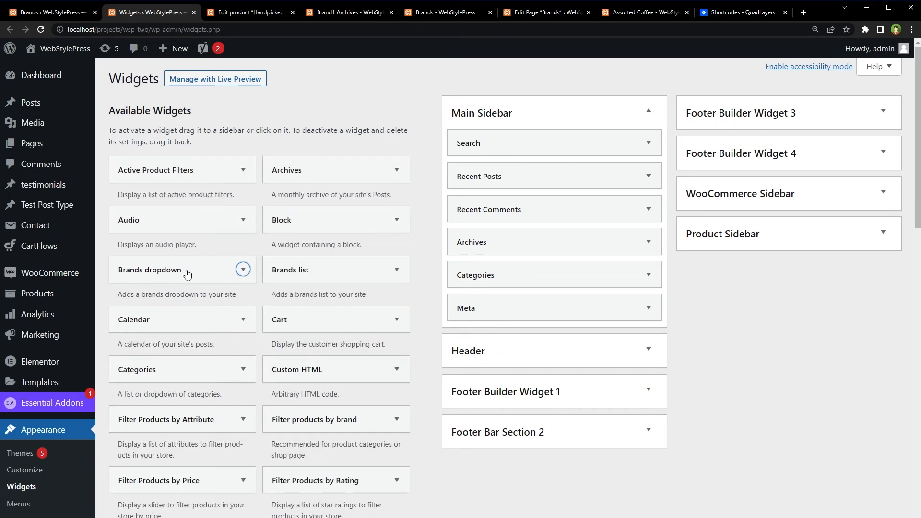
pyautogui.click(883, 112)
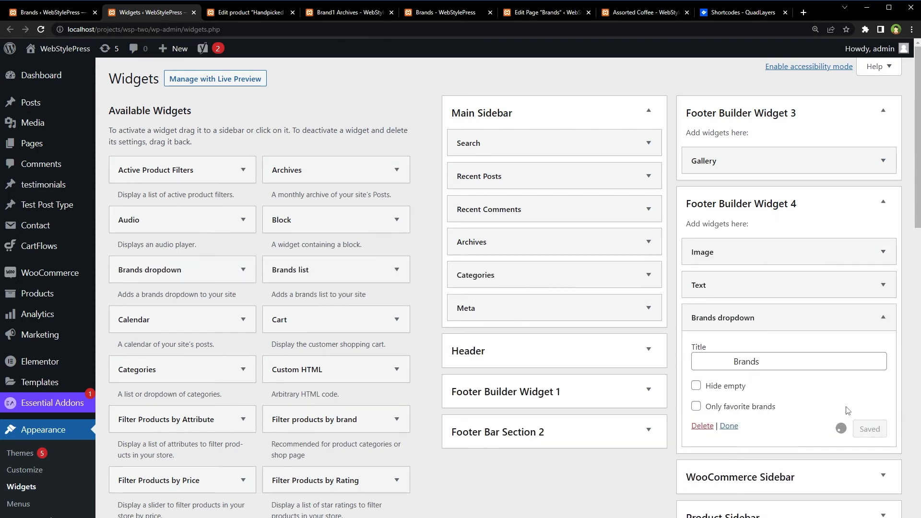
pyautogui.doubleClick(746, 361)
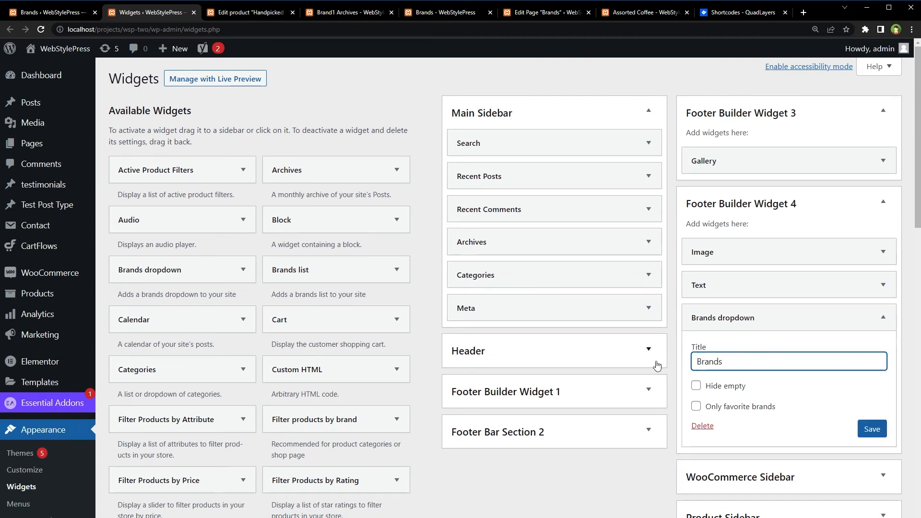
pyautogui.click(696, 386)
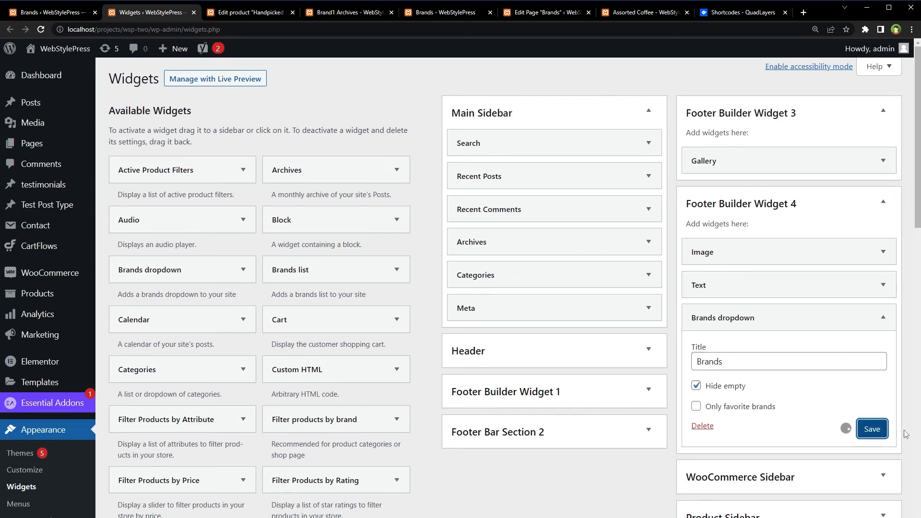
pyautogui.click(871, 428)
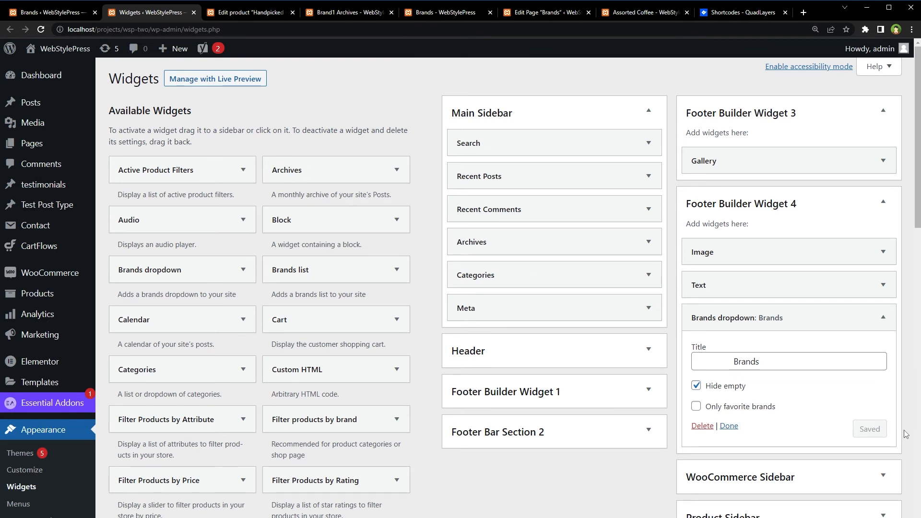
# Step: Scroll the Brands page down to the footer and open its Brands dropdown
pyautogui.click(447, 12)
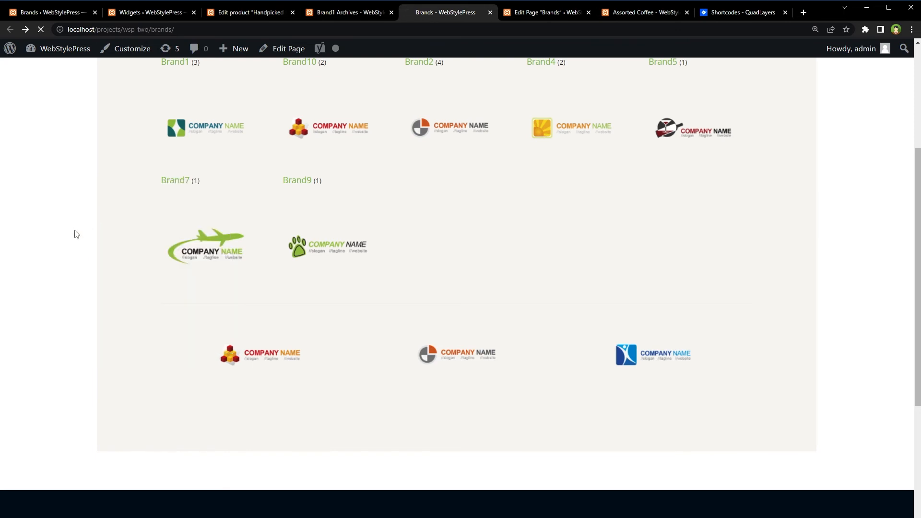
pyautogui.scroll(-3)
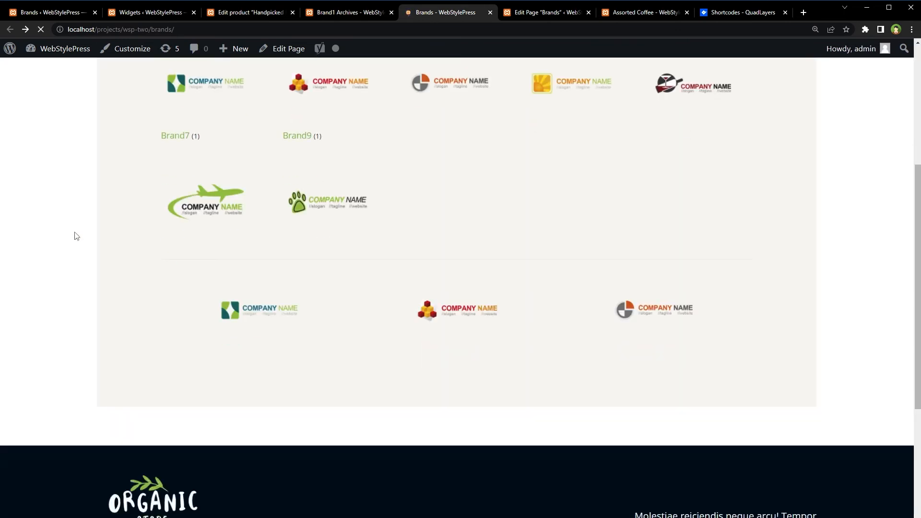
pyautogui.scroll(-3)
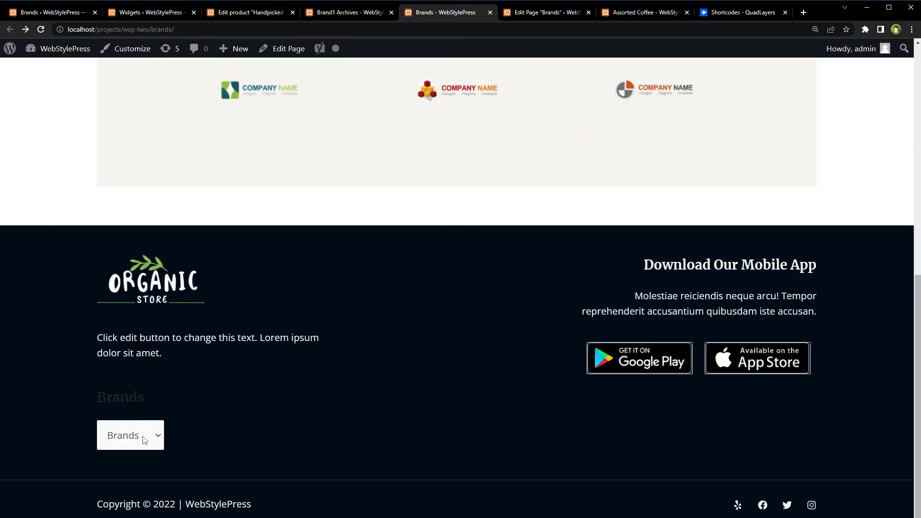
pyautogui.click(130, 435)
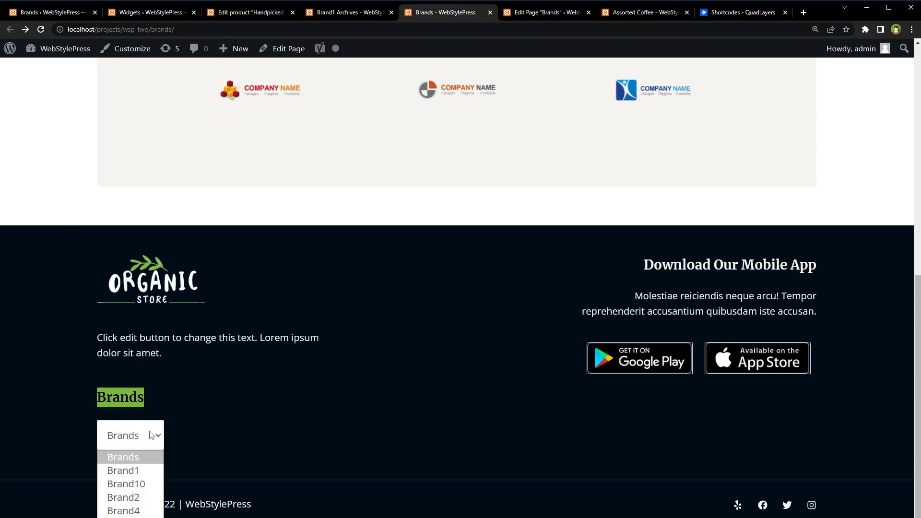
pyautogui.moveTo(144, 483)
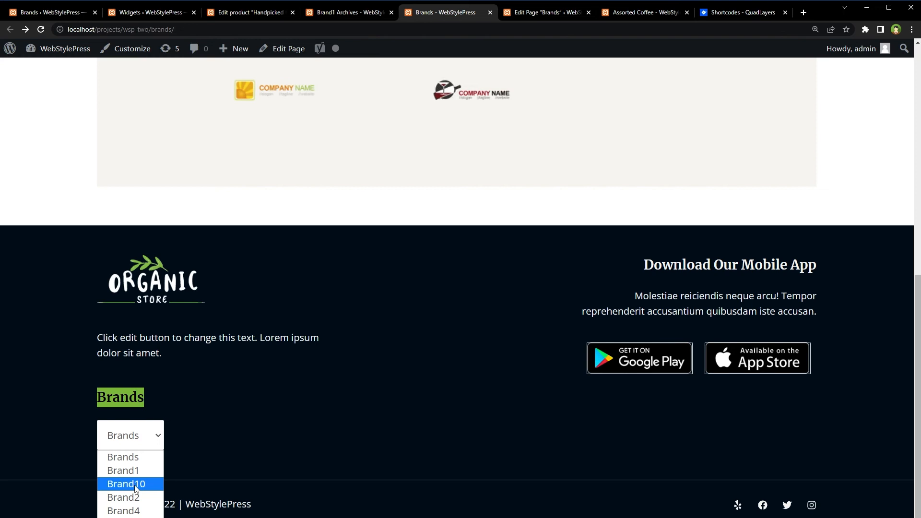
# Step: Choose Brand10 to open its archive, then return to the all-brands page
pyautogui.click(126, 484)
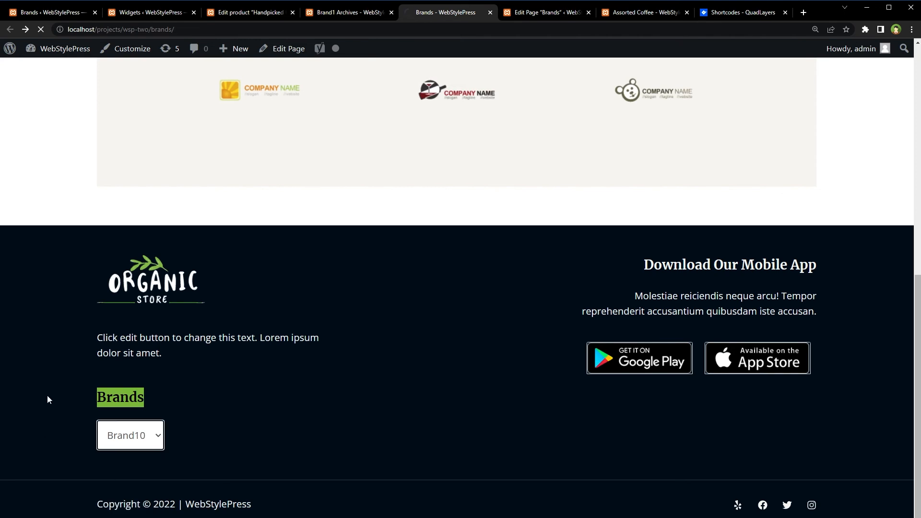
pyautogui.click(130, 435)
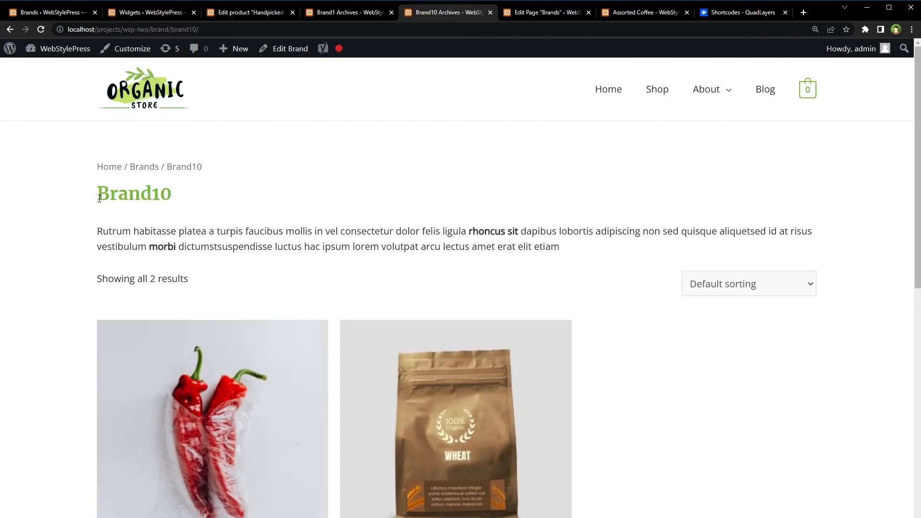
pyautogui.doubleClick(134, 194)
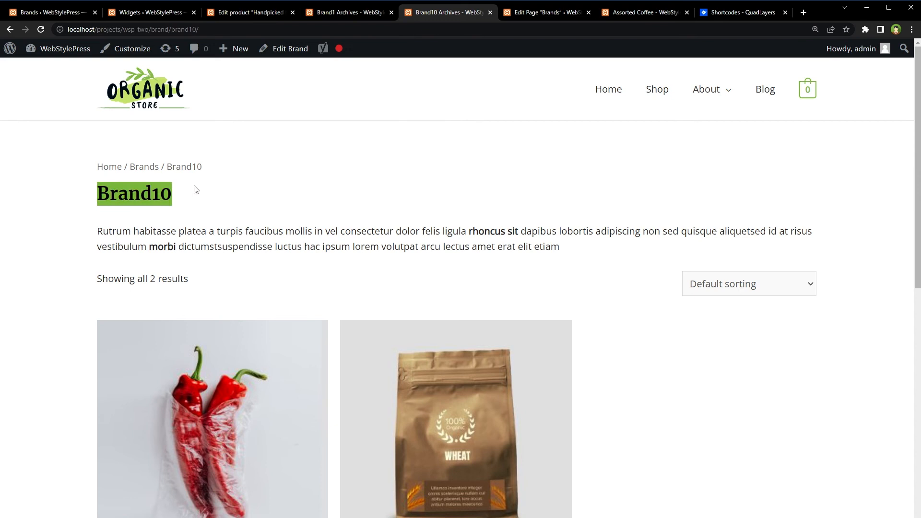
pyautogui.scroll(-3)
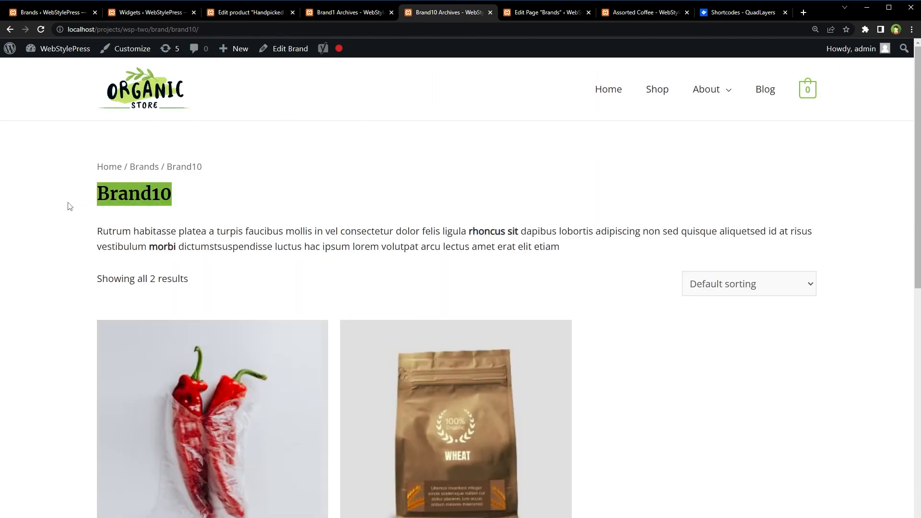
pyautogui.click(143, 167)
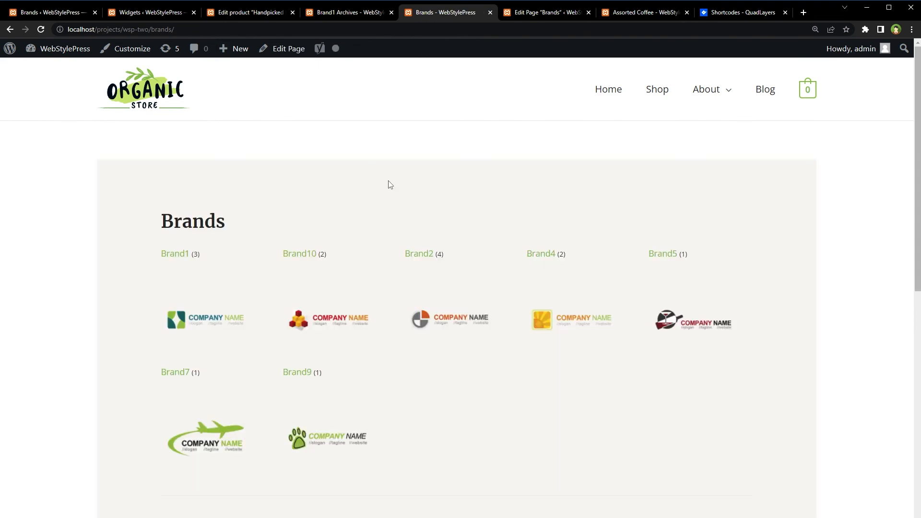